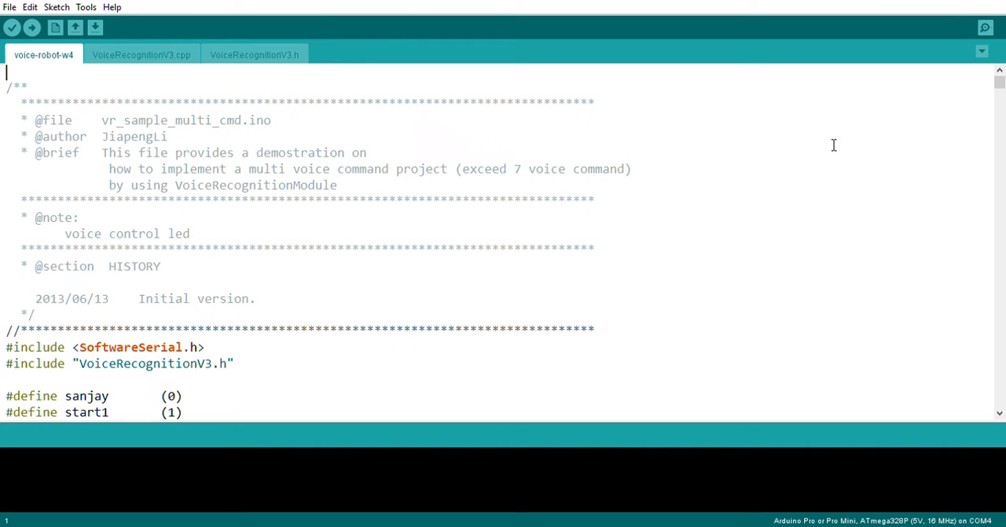
{"action": "mouse_move", "coordinate": [856, 167]}
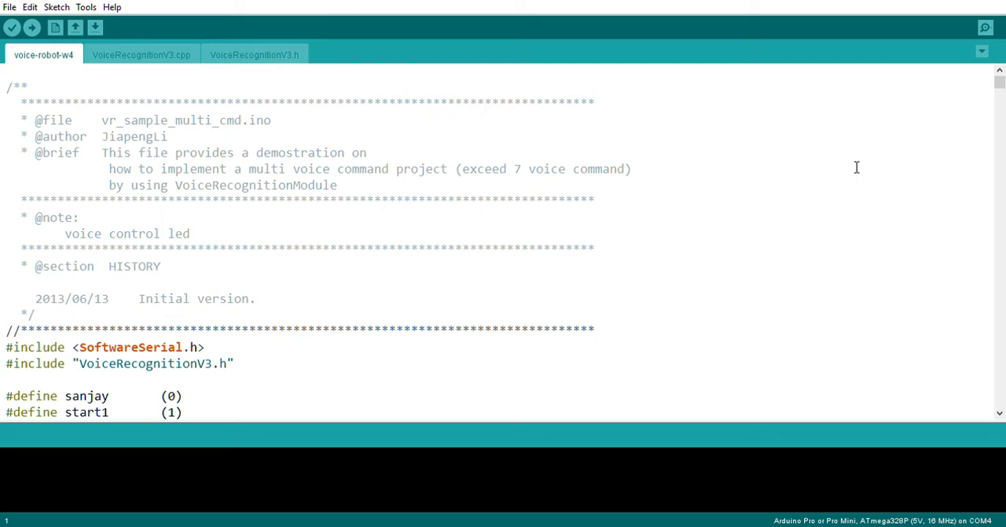
{"action": "mouse_move", "coordinate": [165, 126]}
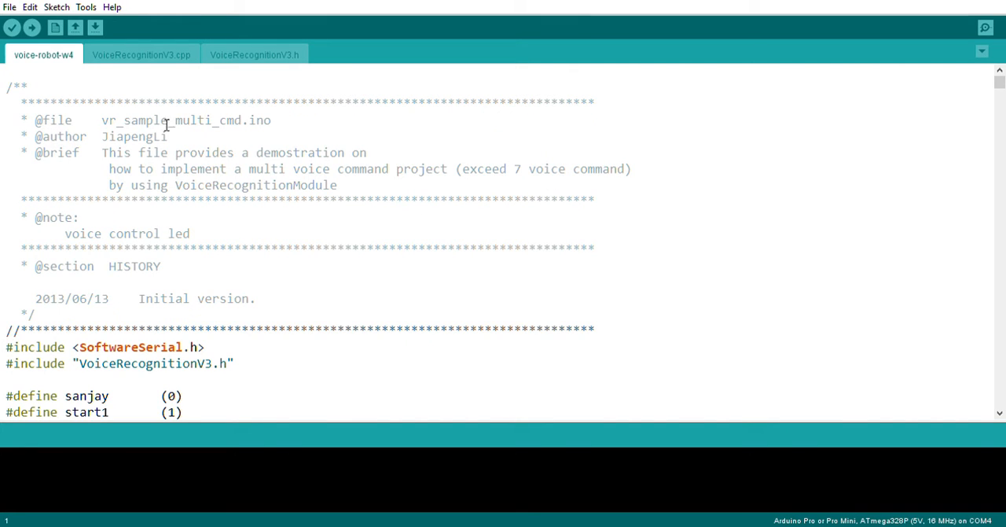
Step: Scroll past the per-name command defines and name constants to the forward/backward/right/left/stop/colour prototypes and VR object
{"action": "left_click_drag", "start_coordinate": [166, 119], "coordinate": [167, 135]}
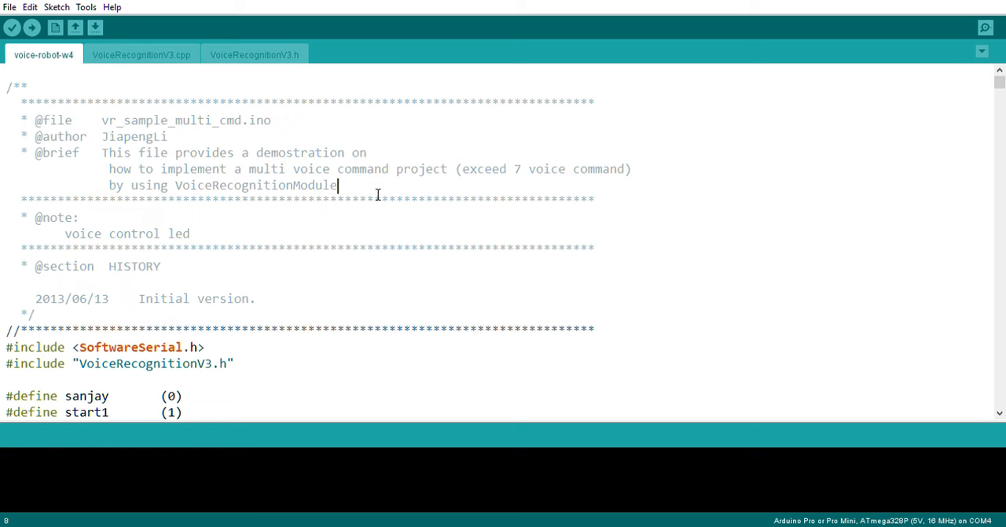
{"action": "left_click_drag", "start_coordinate": [25, 120], "coordinate": [338, 186]}
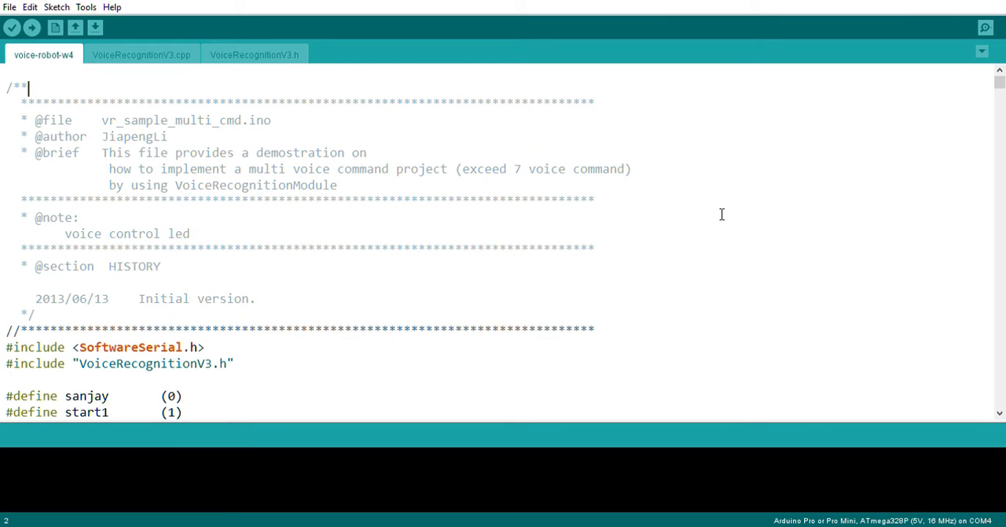
{"action": "mouse_move", "coordinate": [713, 249]}
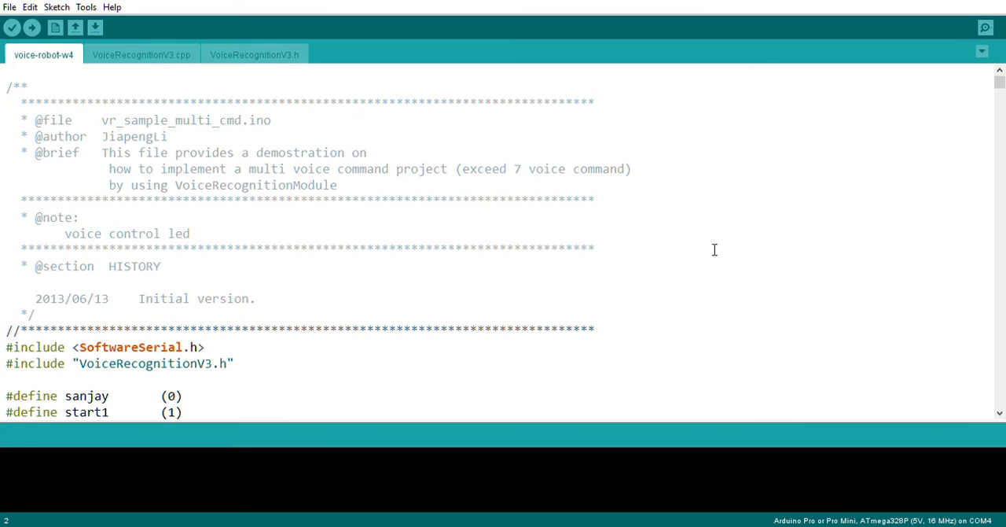
{"action": "scroll", "scroll_direction": "down", "scroll_amount": 3}
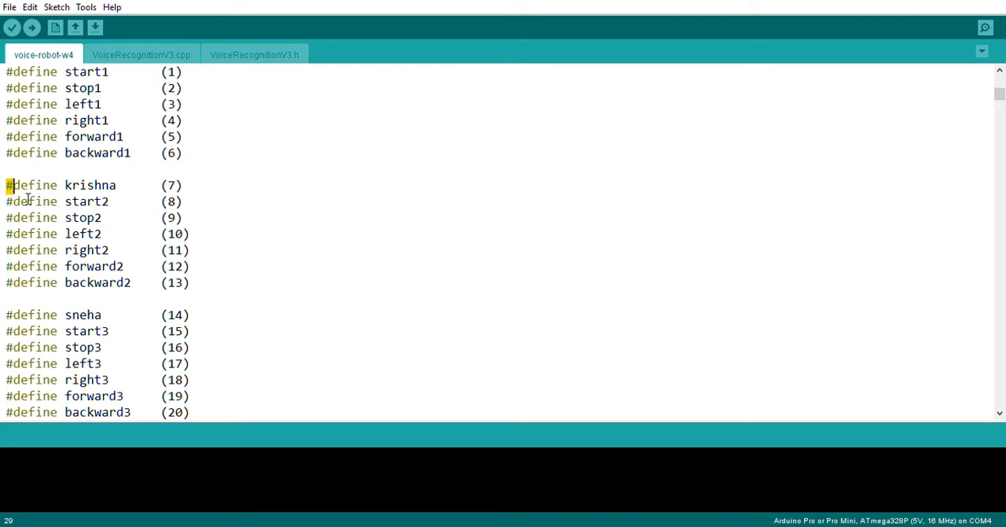
{"action": "scroll", "scroll_direction": "down", "scroll_amount": 3}
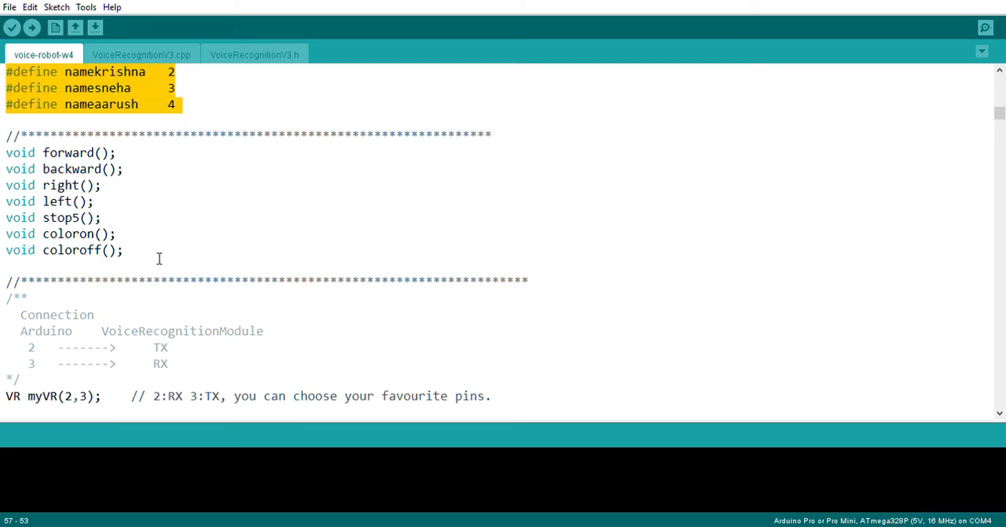
Step: Scroll through motor pin variables into setup() and highlight the LED pinMode output and myVR.begin lines
{"action": "scroll", "scroll_direction": "down", "scroll_amount": 3}
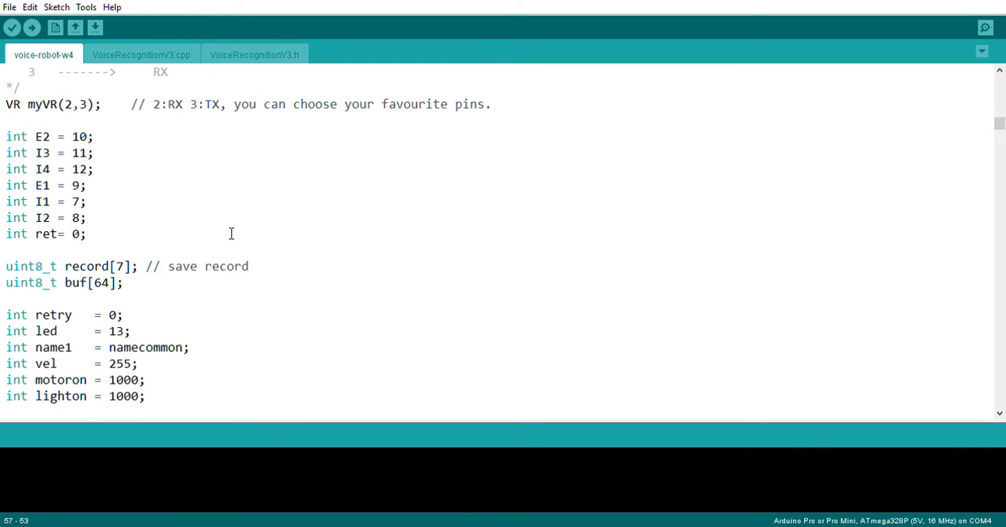
{"action": "double_click", "coordinate": [44, 104]}
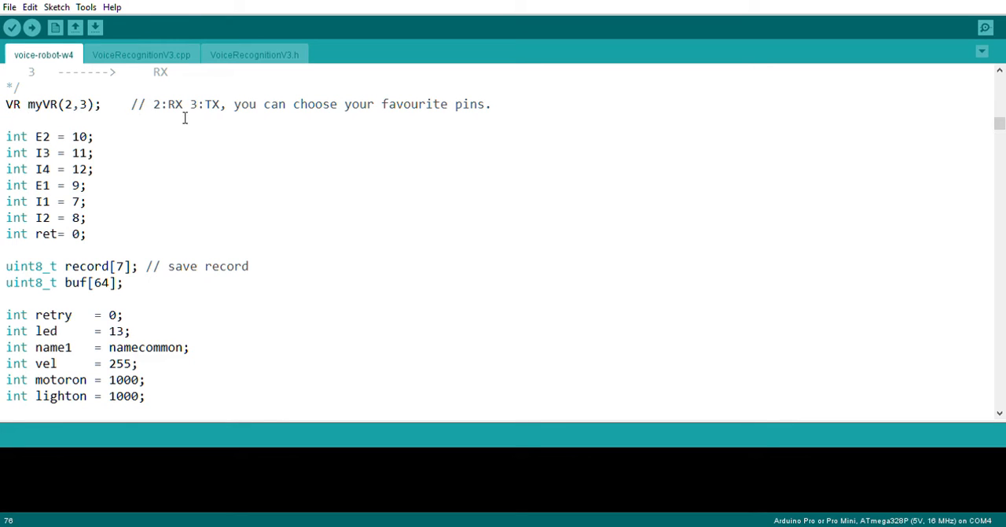
{"action": "scroll", "scroll_direction": "down", "scroll_amount": 3}
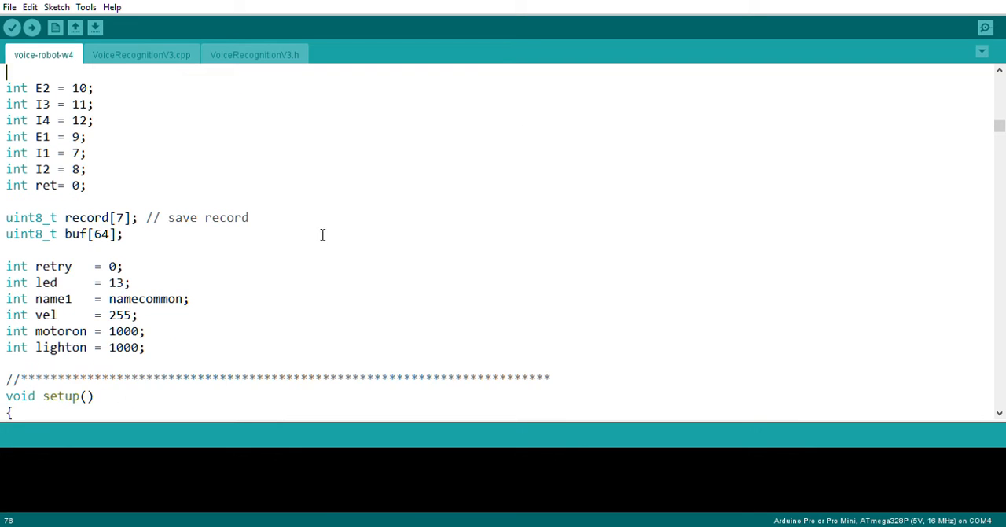
{"action": "scroll", "scroll_direction": "down", "scroll_amount": 3}
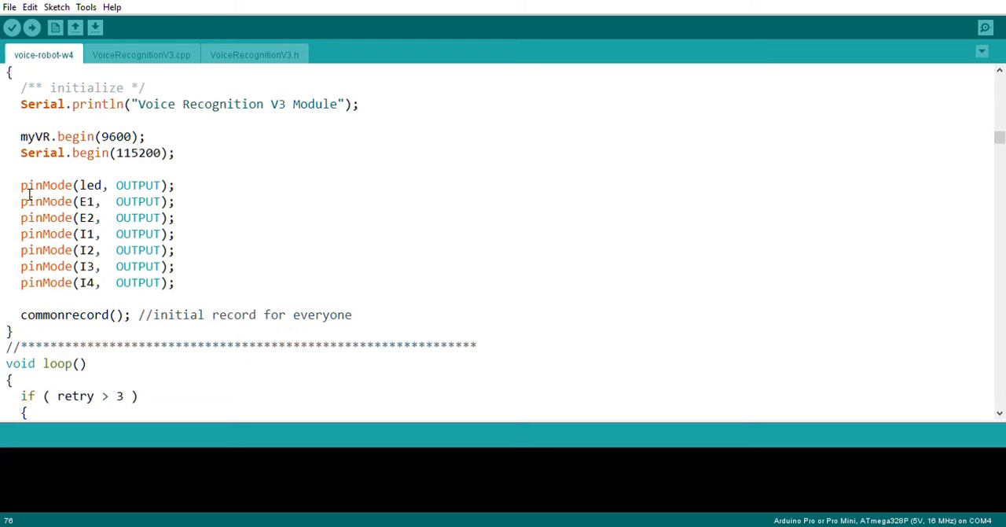
{"action": "left_click_drag", "start_coordinate": [22, 185], "coordinate": [212, 283]}
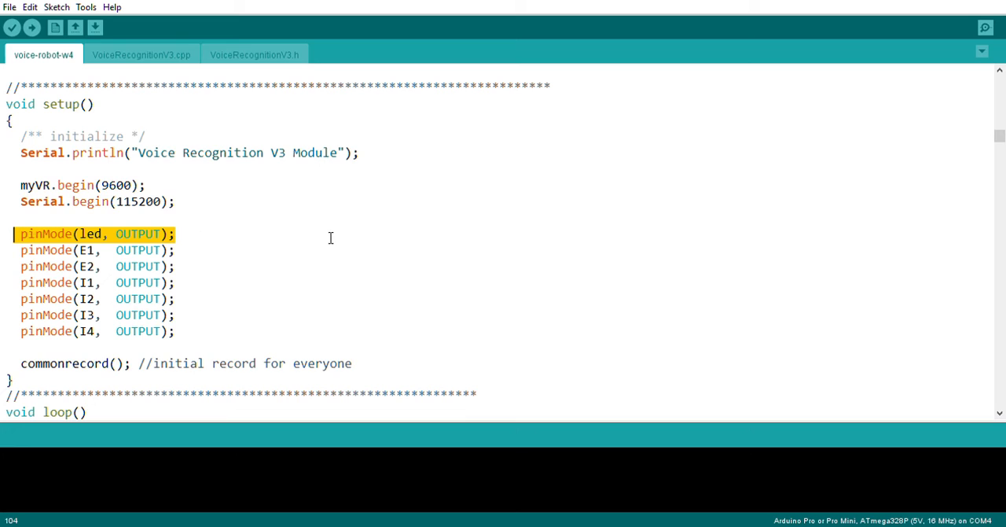
{"action": "mouse_move", "coordinate": [339, 232]}
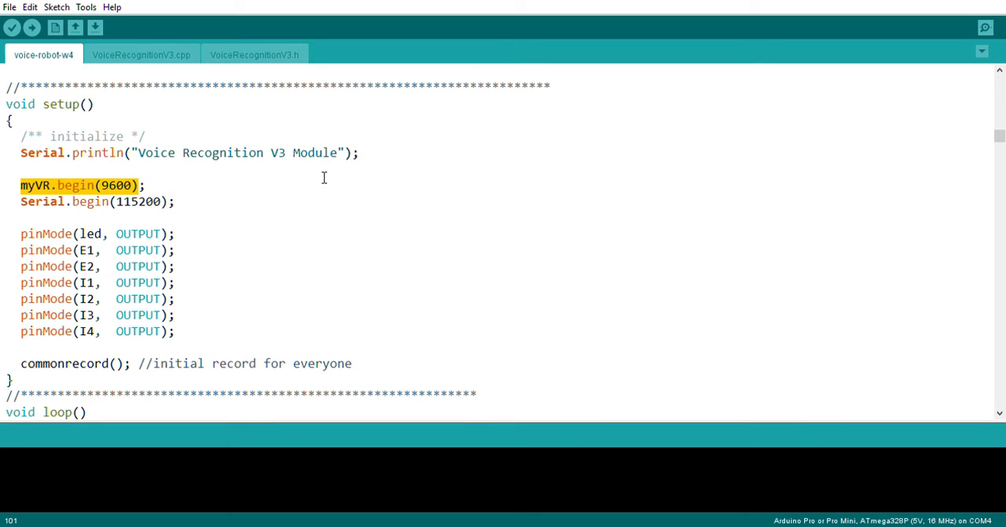
{"action": "mouse_move", "coordinate": [198, 184]}
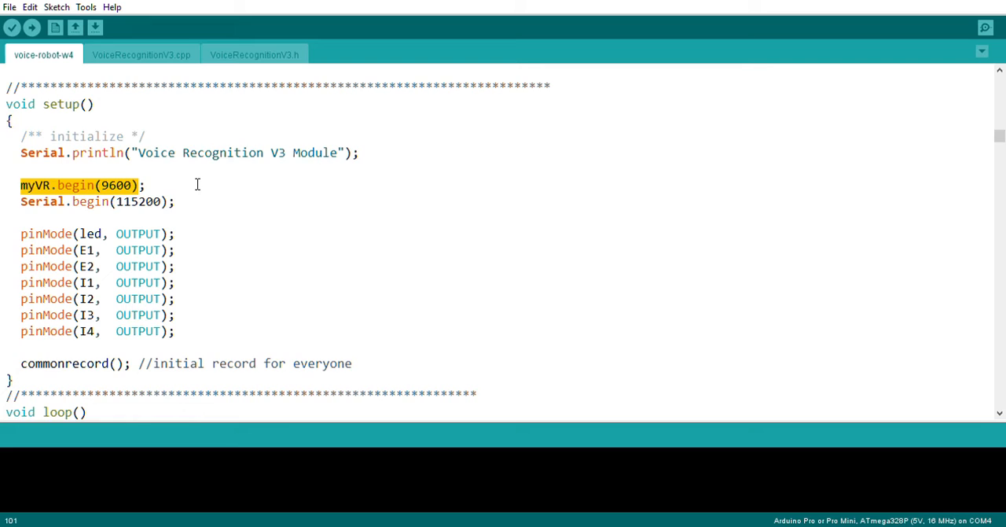
Step: Scroll through loop()'s per-person execute branches down to the start of void commonrecord() clearing the recognizer
{"action": "scroll", "scroll_direction": "down", "scroll_amount": 3}
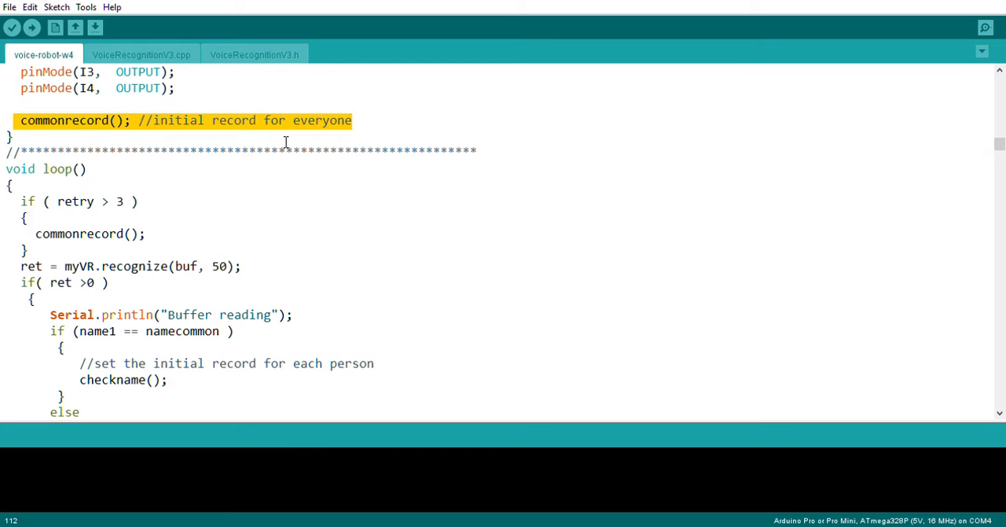
{"action": "left_click", "coordinate": [56, 135]}
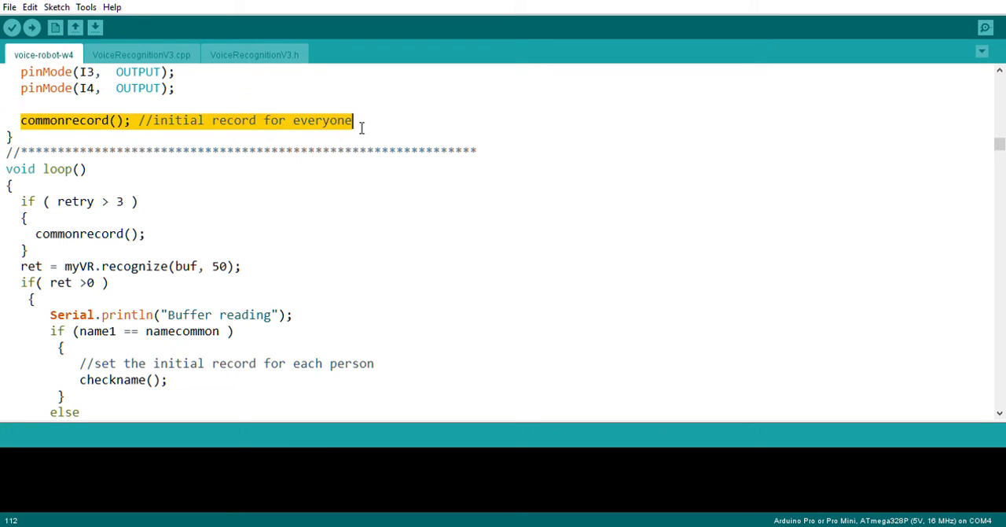
{"action": "mouse_move", "coordinate": [385, 244]}
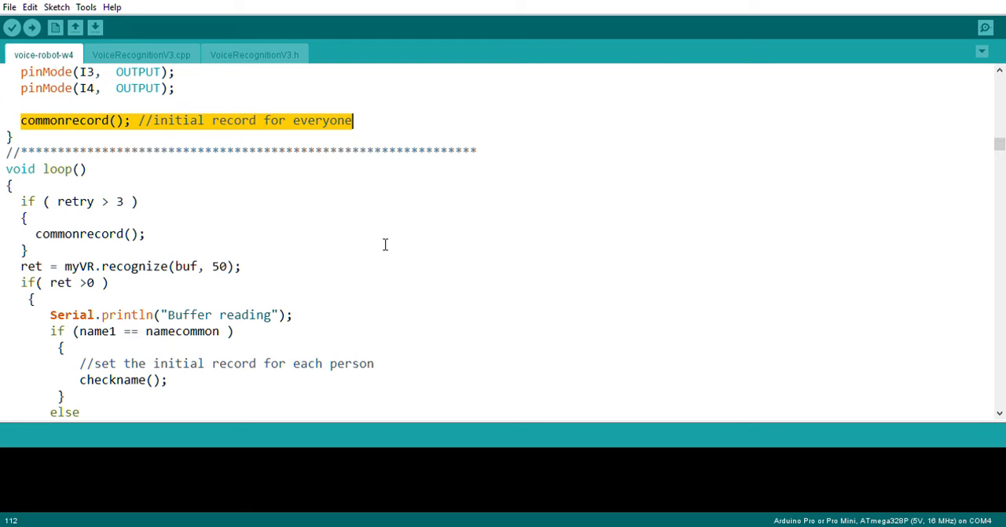
{"action": "mouse_move", "coordinate": [396, 243]}
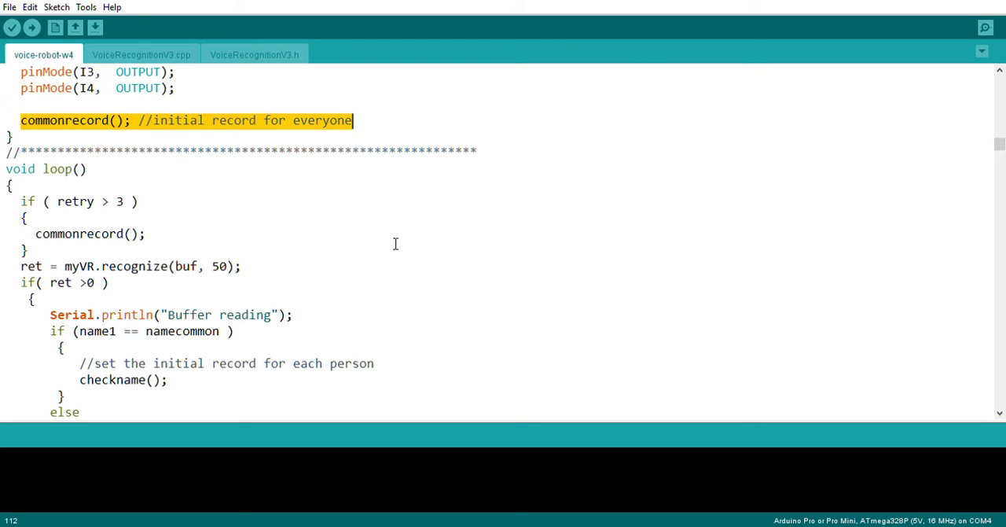
{"action": "scroll", "scroll_direction": "down", "scroll_amount": 3}
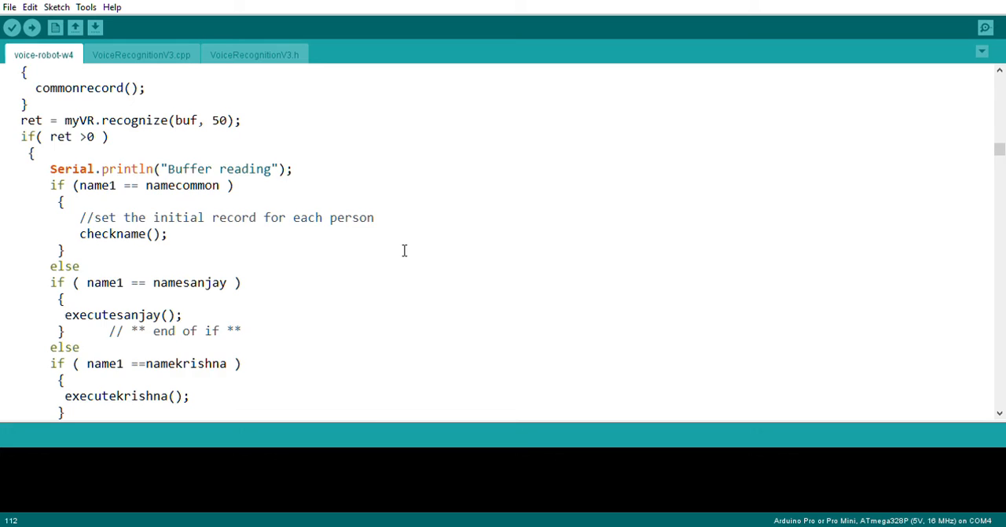
{"action": "scroll", "scroll_direction": "down", "scroll_amount": 3}
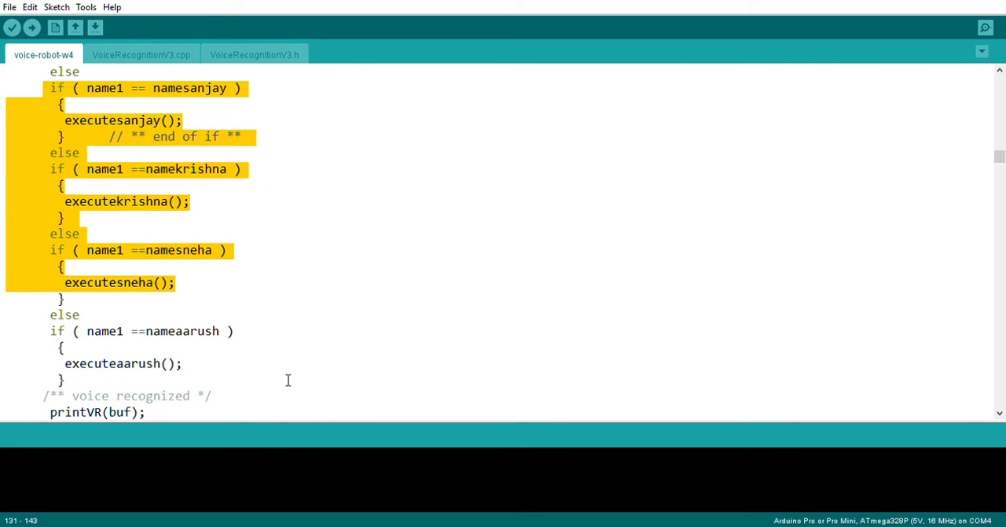
{"action": "scroll", "scroll_direction": "down", "scroll_amount": 3}
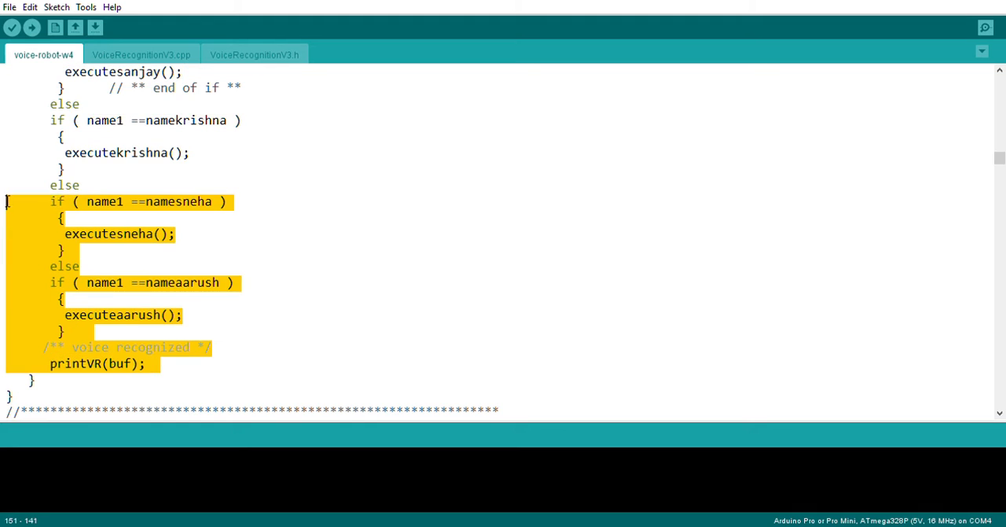
{"action": "scroll", "scroll_direction": "down", "scroll_amount": 3}
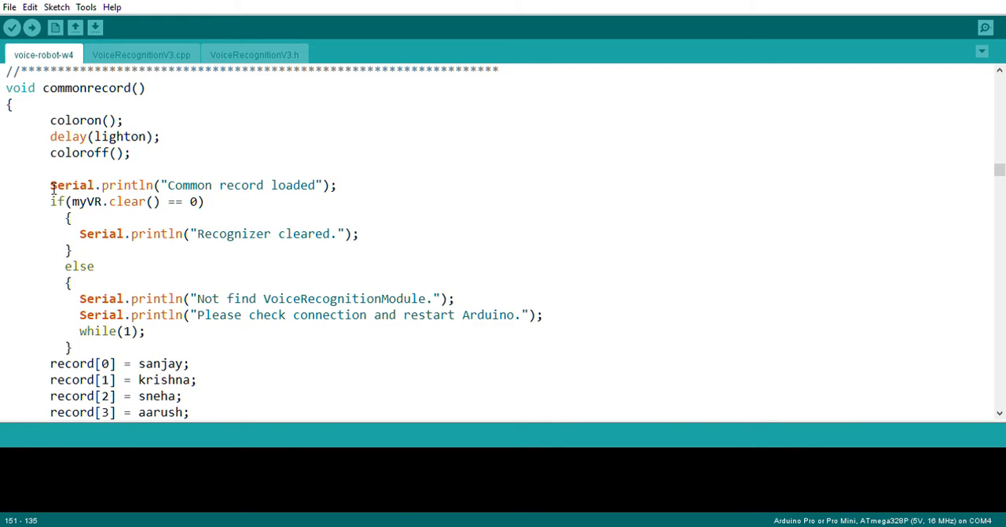
{"action": "scroll", "scroll_direction": "down", "scroll_amount": 3}
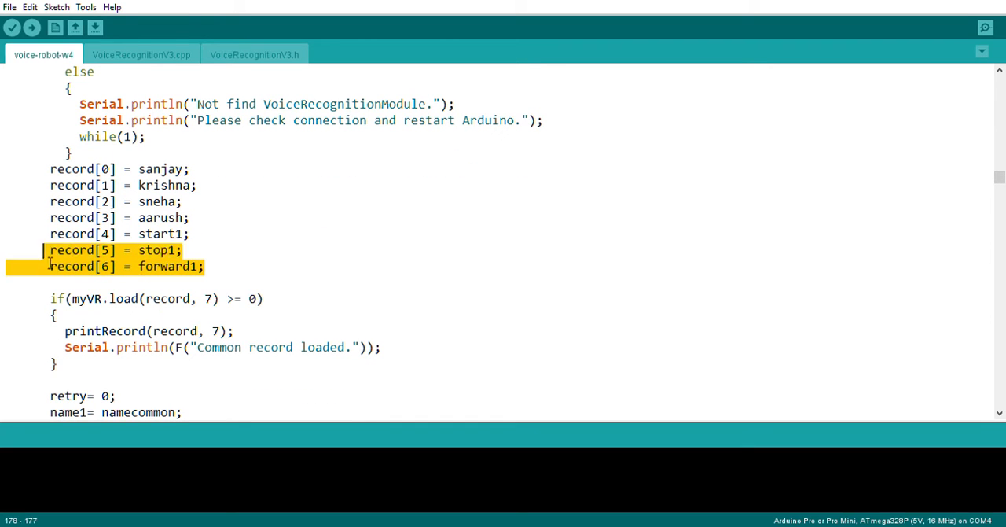
{"action": "left_click_drag", "start_coordinate": [50, 250], "coordinate": [6, 168]}
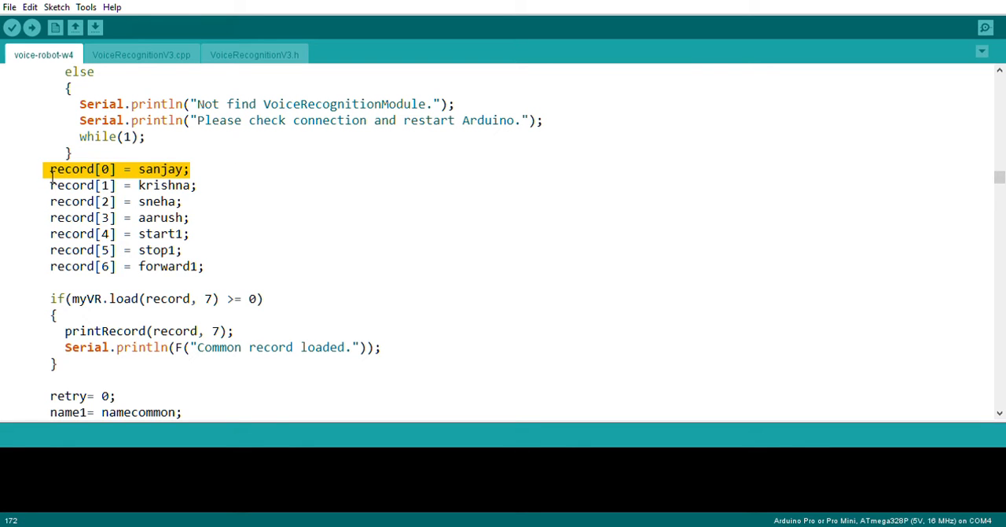
{"action": "scroll", "scroll_direction": "down", "scroll_amount": 3}
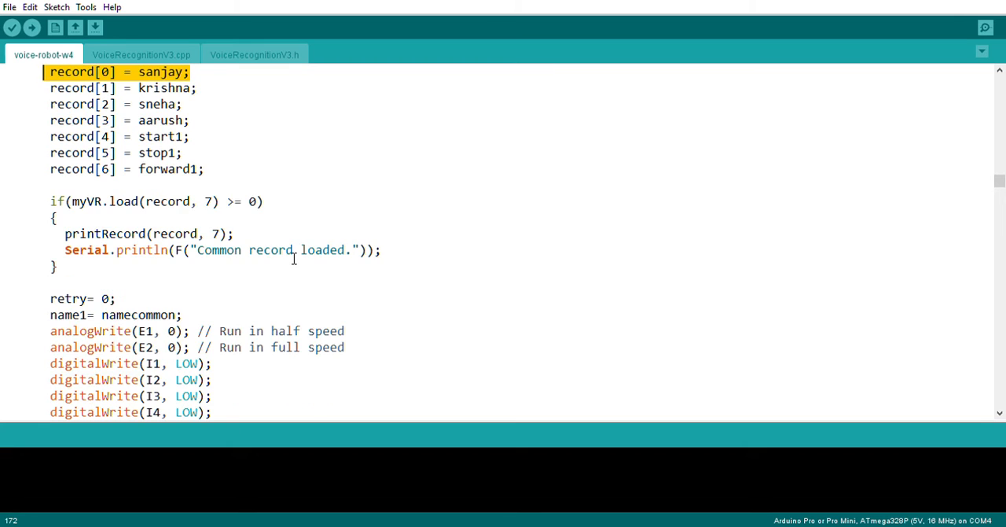
{"action": "scroll", "scroll_direction": "down", "scroll_amount": 3}
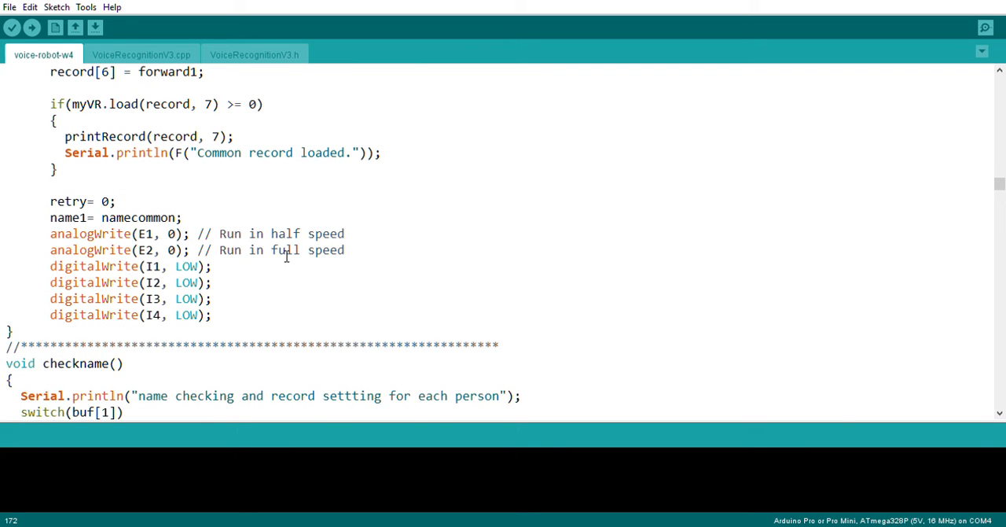
{"action": "left_click_drag", "start_coordinate": [50, 232], "coordinate": [212, 314]}
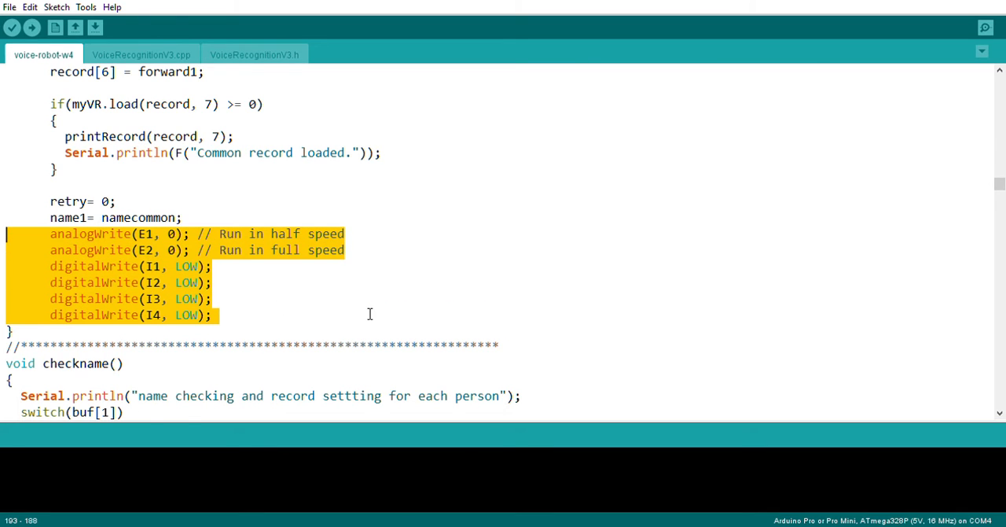
{"action": "scroll", "scroll_direction": "down", "scroll_amount": 3}
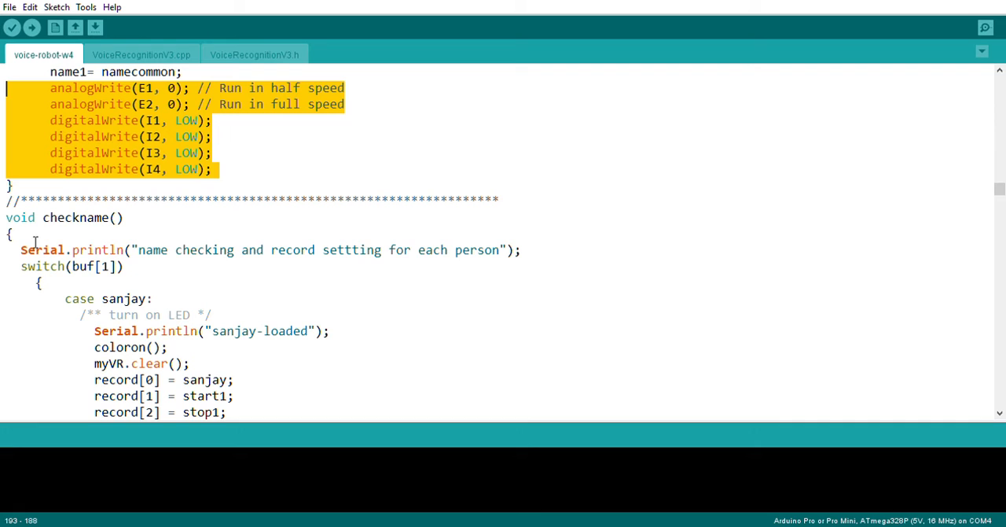
{"action": "left_click", "coordinate": [44, 216]}
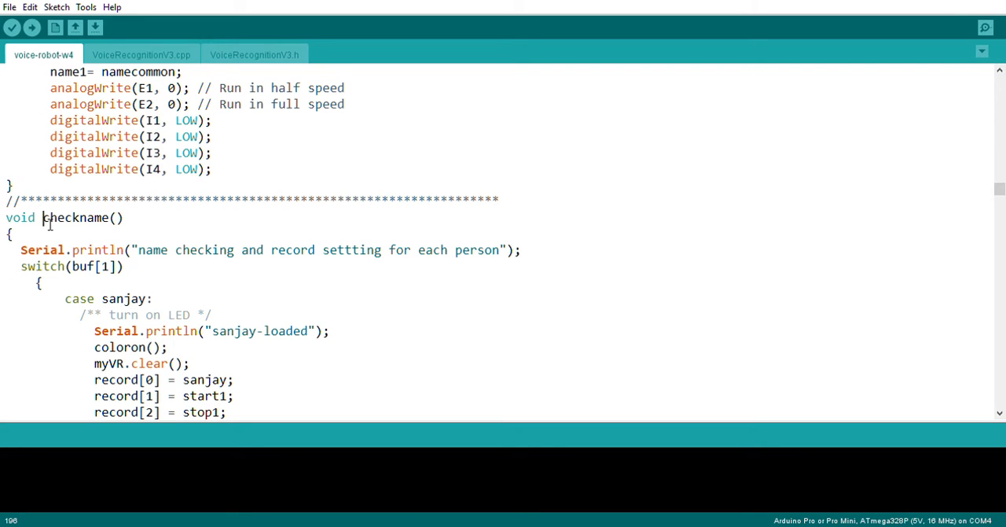
{"action": "double_click", "coordinate": [77, 70]}
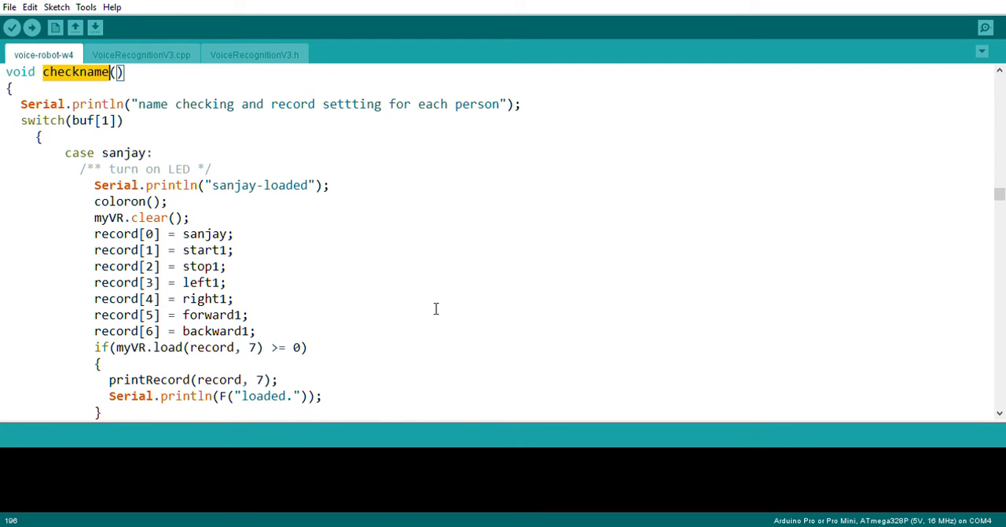
{"action": "left_click_drag", "start_coordinate": [95, 232], "coordinate": [236, 299]}
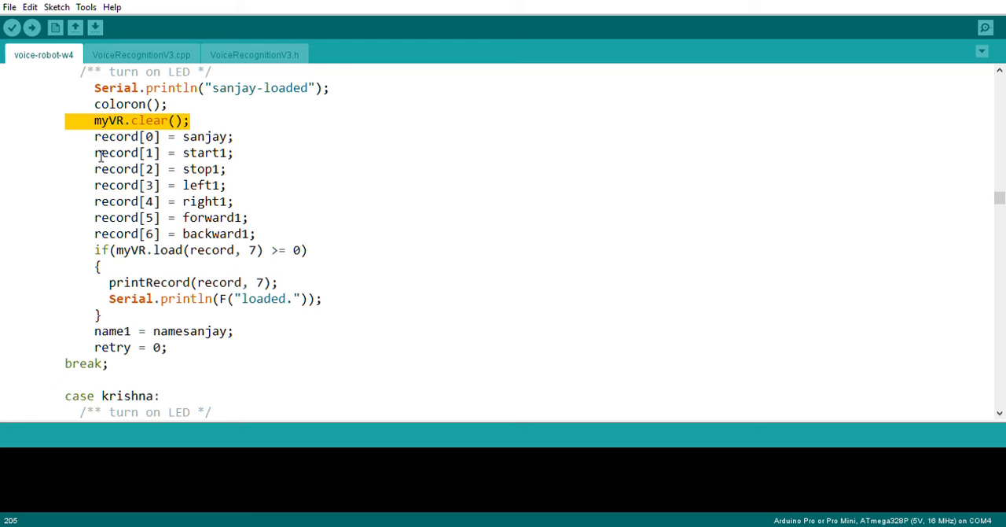
{"action": "scroll", "scroll_direction": "down", "scroll_amount": 3}
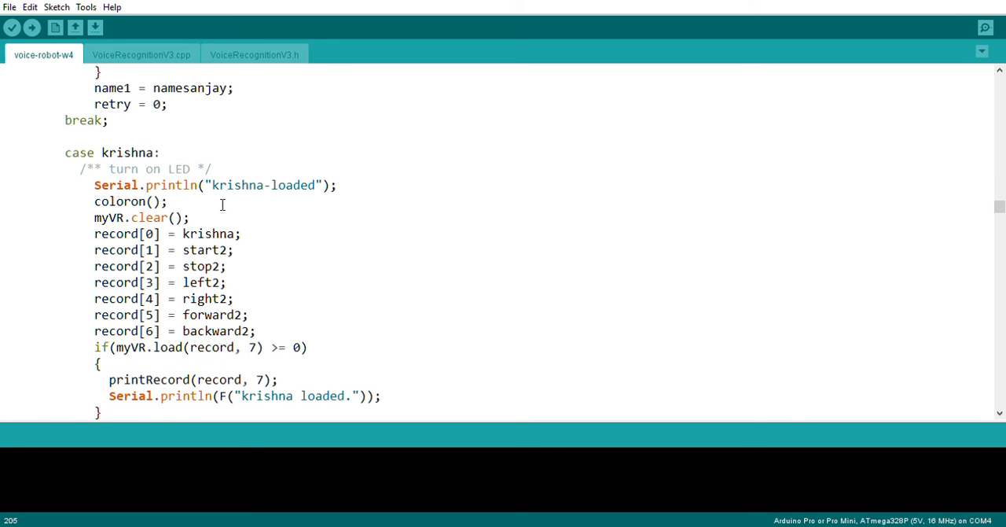
{"action": "left_click_drag", "start_coordinate": [66, 153], "coordinate": [308, 345]}
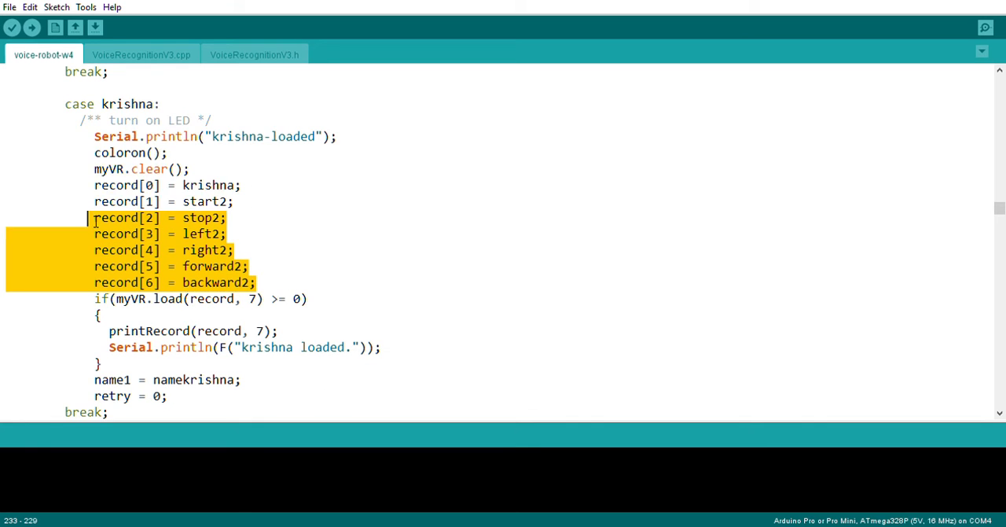
{"action": "scroll", "scroll_direction": "down", "scroll_amount": 3}
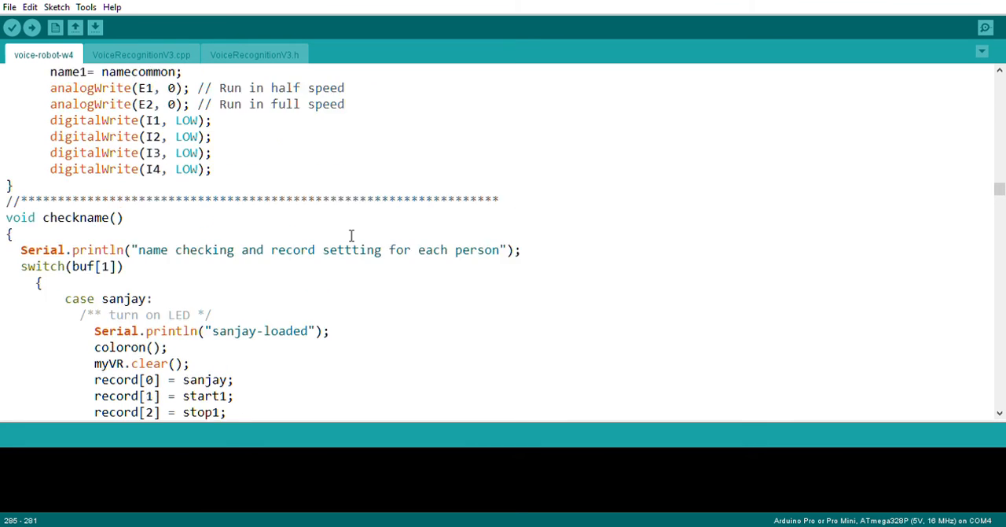
{"action": "scroll", "scroll_direction": "down", "scroll_amount": 3}
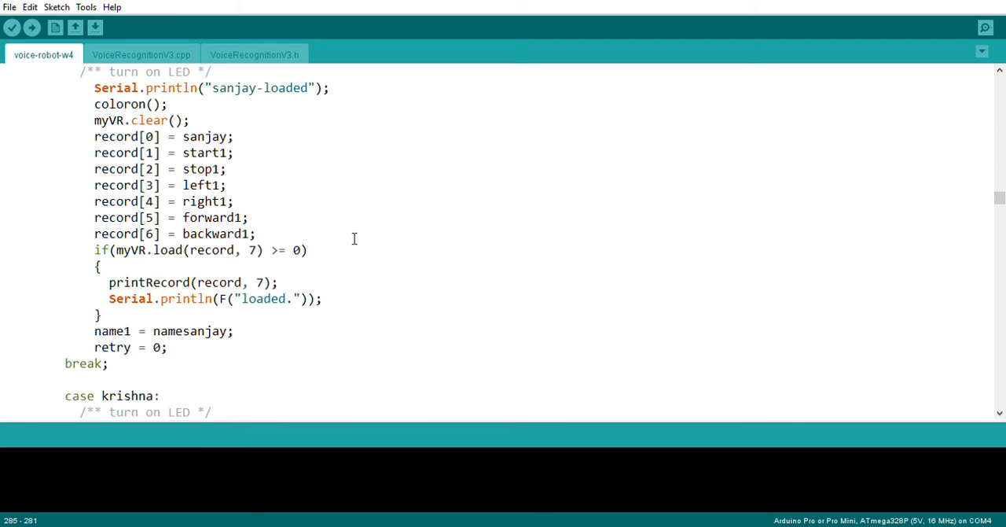
{"action": "mouse_move", "coordinate": [430, 256]}
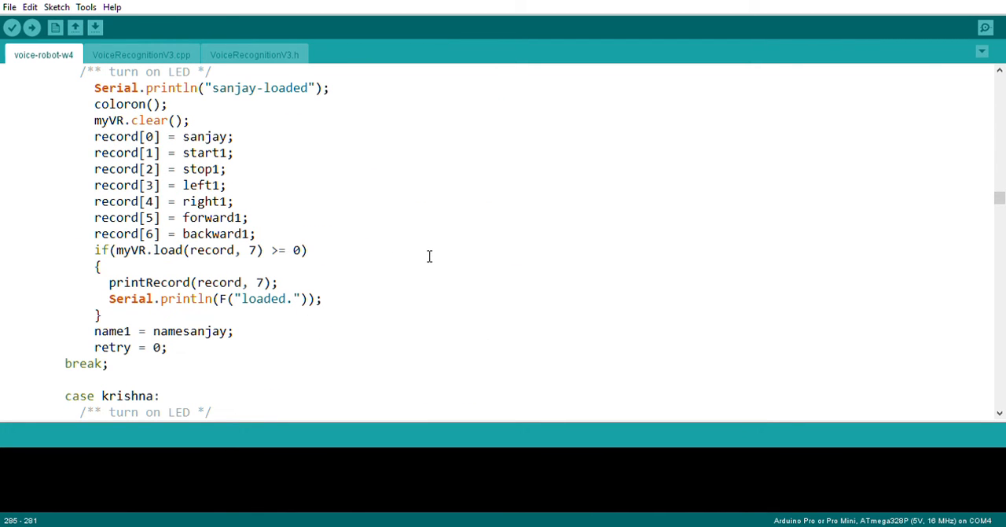
{"action": "scroll", "scroll_direction": "down", "scroll_amount": 3}
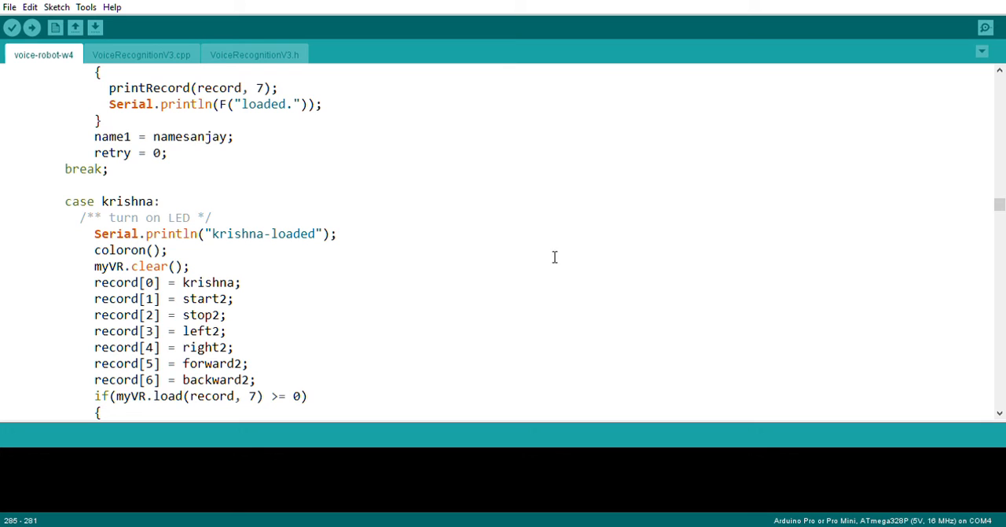
{"action": "mouse_move", "coordinate": [529, 232]}
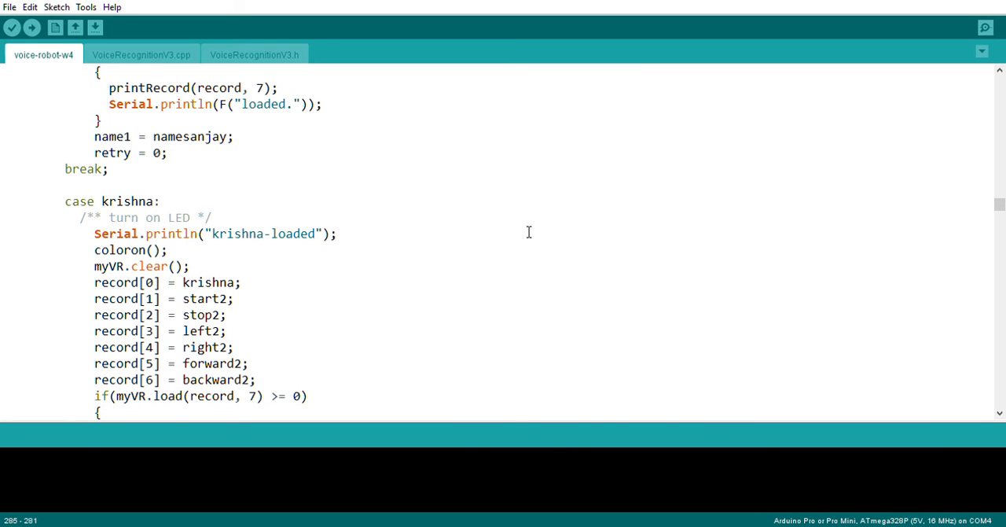
{"action": "scroll", "scroll_direction": "down", "scroll_amount": 3}
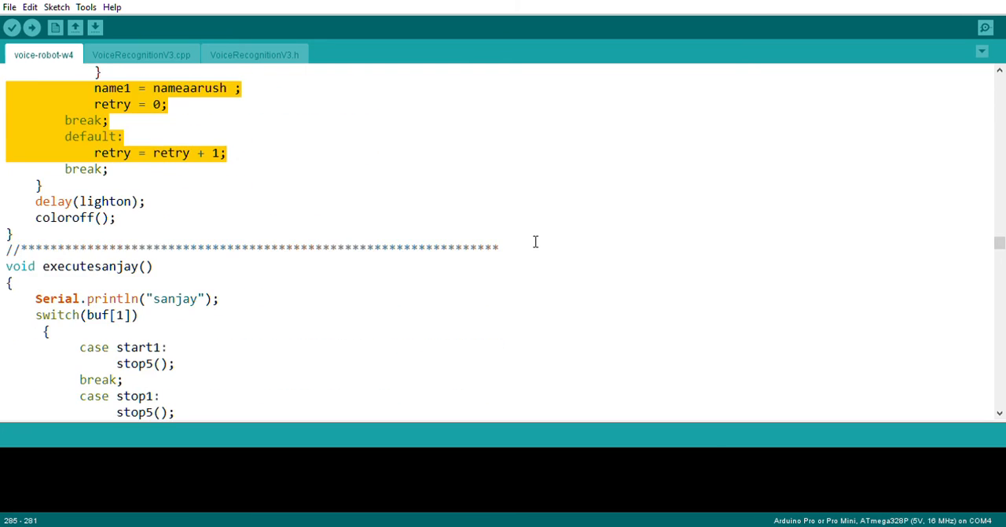
{"action": "scroll", "scroll_direction": "down", "scroll_amount": 3}
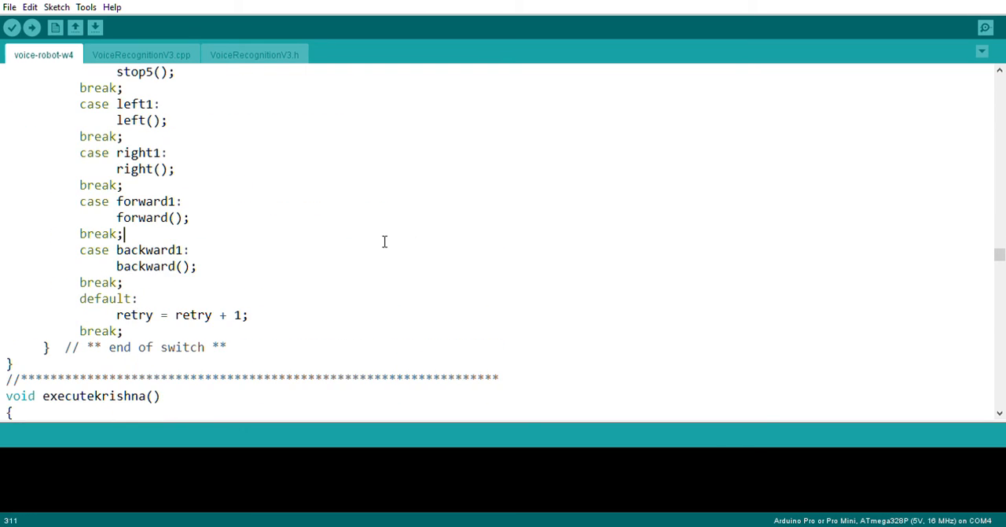
{"action": "scroll", "scroll_direction": "down", "scroll_amount": 3}
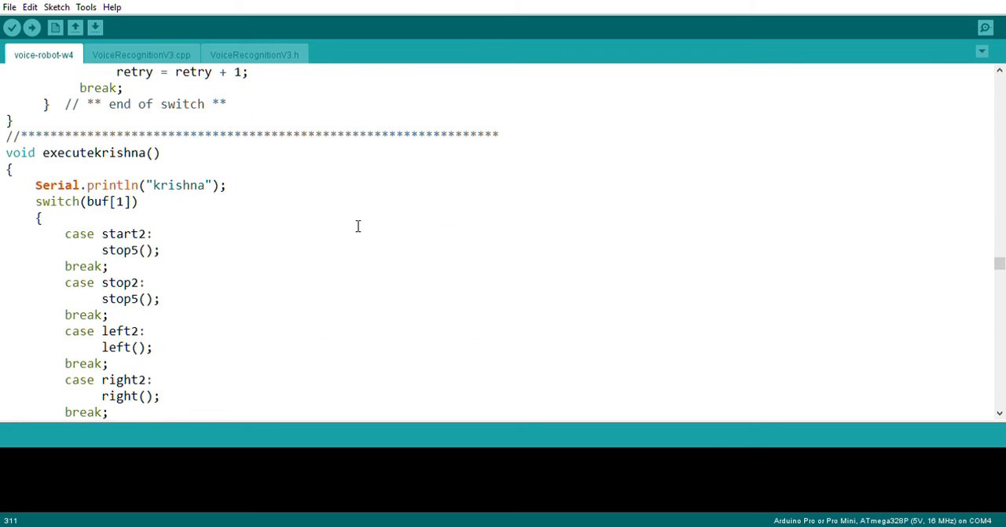
{"action": "scroll", "scroll_direction": "down", "scroll_amount": 3}
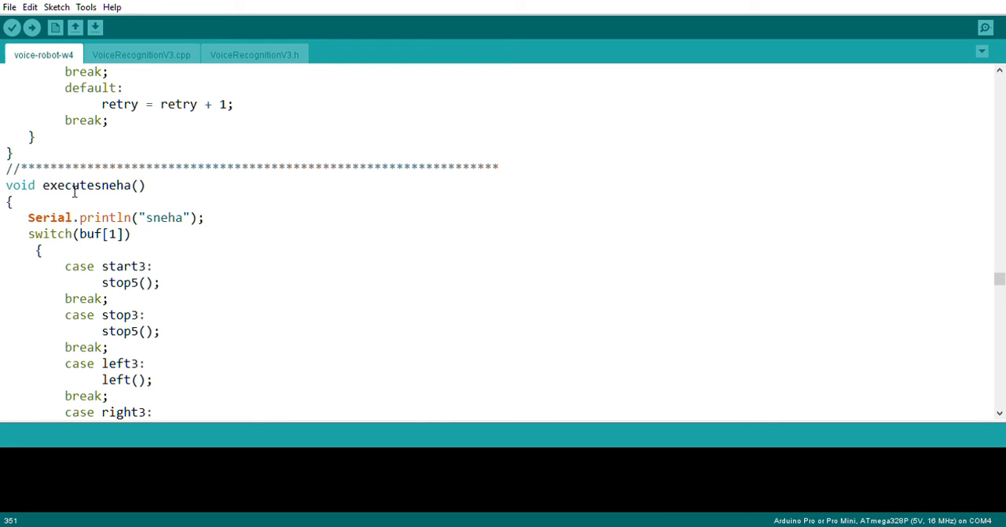
{"action": "scroll", "scroll_direction": "down", "scroll_amount": 3}
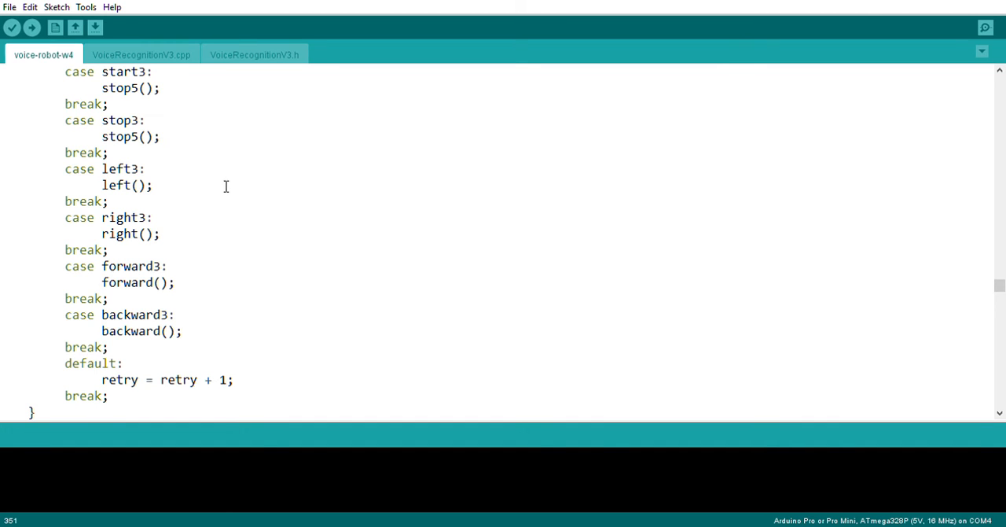
{"action": "scroll", "scroll_direction": "down", "scroll_amount": 3}
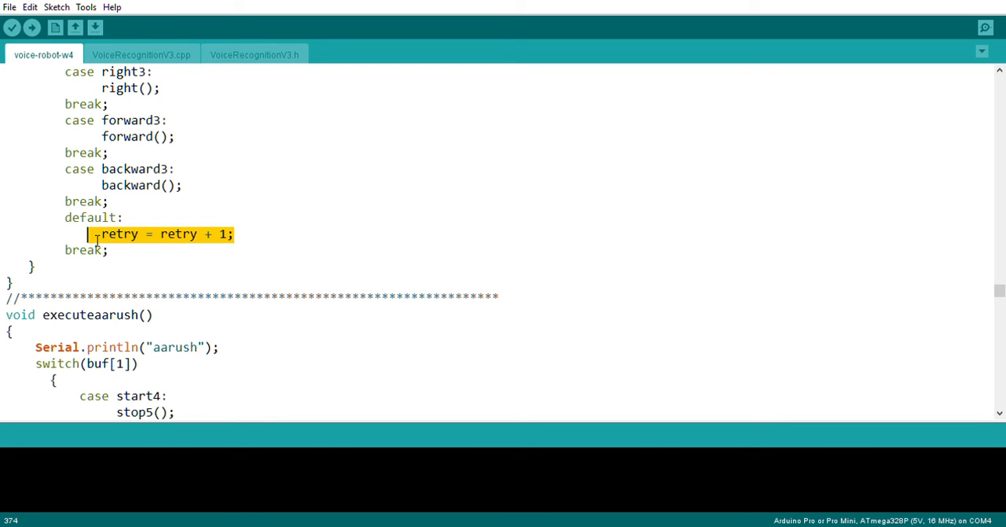
{"action": "left_click", "coordinate": [264, 232]}
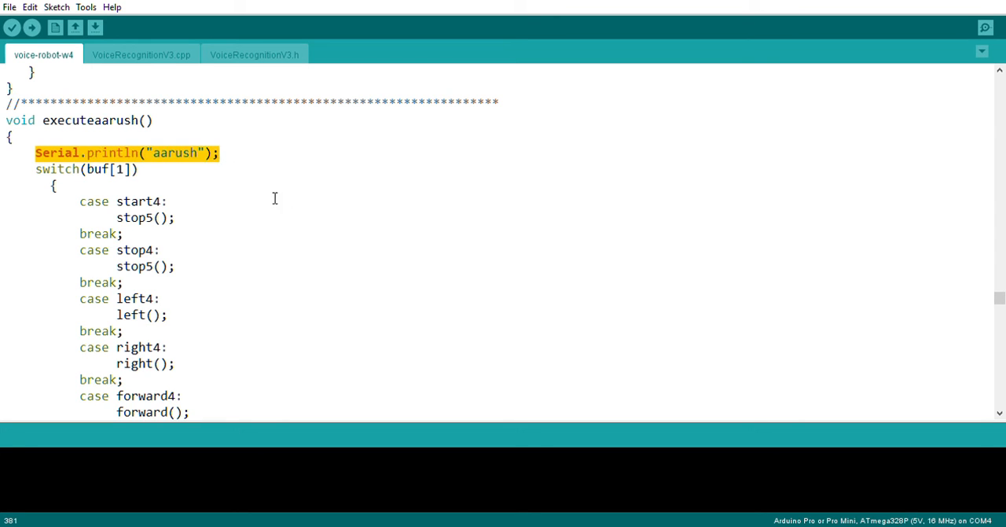
{"action": "scroll", "scroll_direction": "down", "scroll_amount": 3}
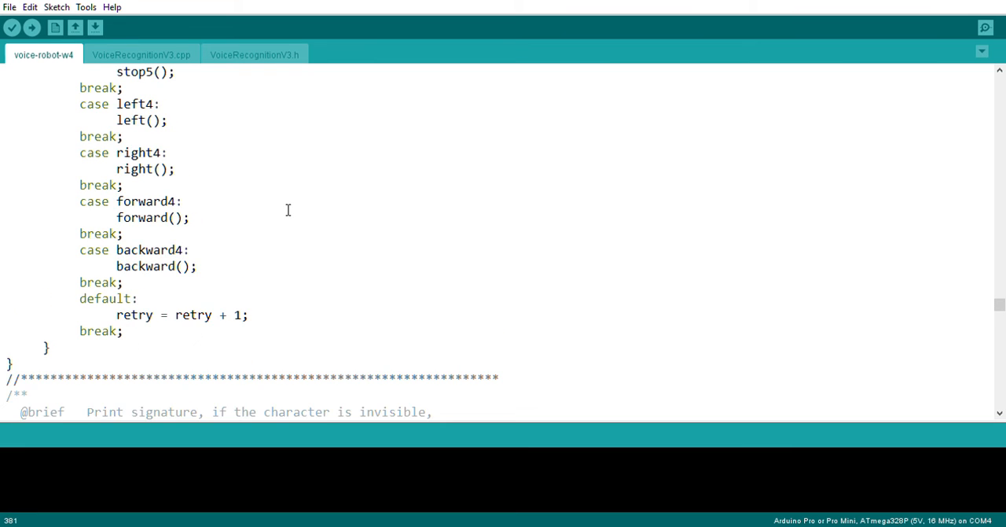
{"action": "scroll", "scroll_direction": "down", "scroll_amount": 3}
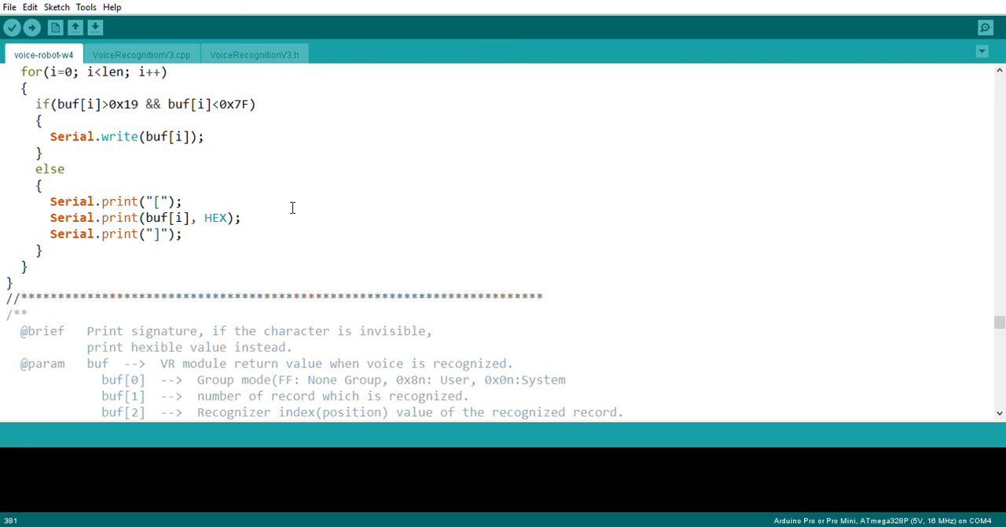
{"action": "scroll", "scroll_direction": "down", "scroll_amount": 3}
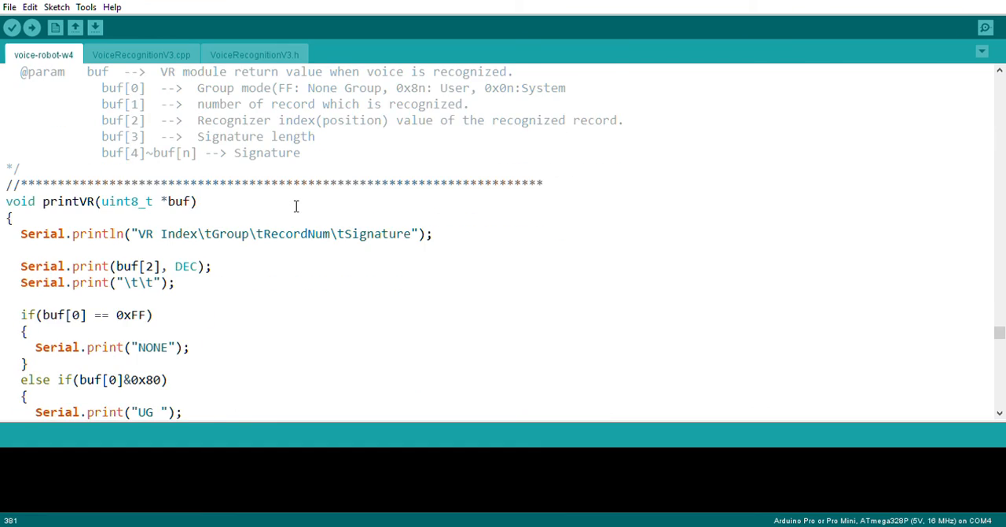
{"action": "scroll", "scroll_direction": "down", "scroll_amount": 3}
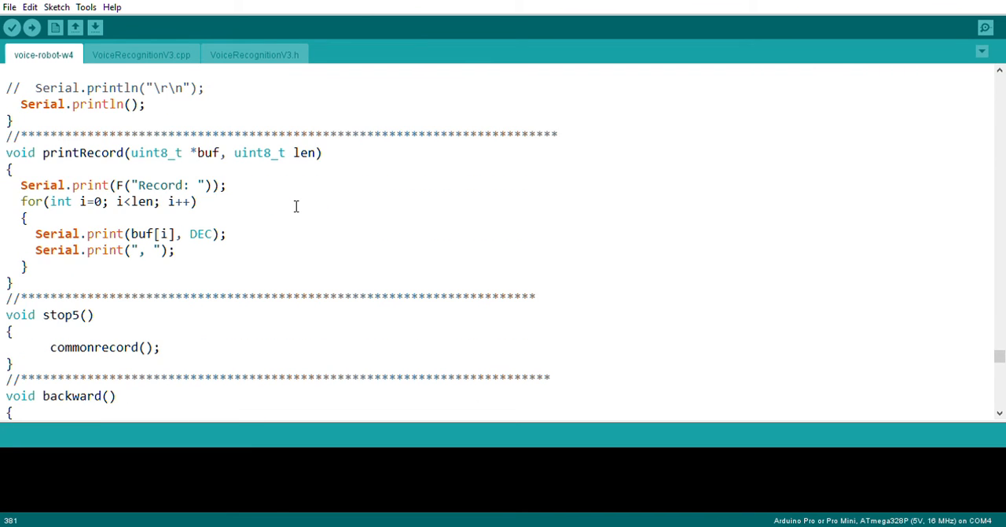
{"action": "scroll", "scroll_direction": "down", "scroll_amount": 3}
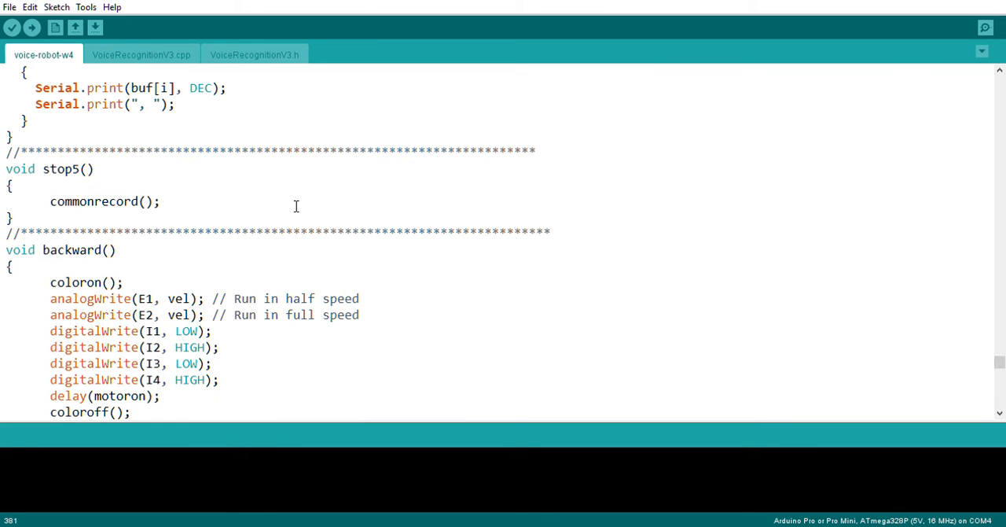
{"action": "double_click", "coordinate": [94, 201]}
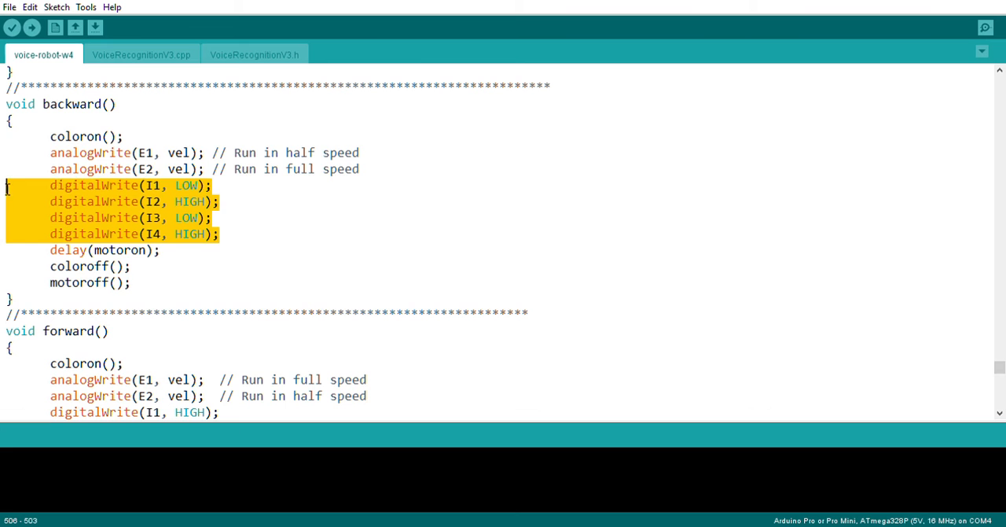
{"action": "scroll", "scroll_direction": "down", "scroll_amount": 3}
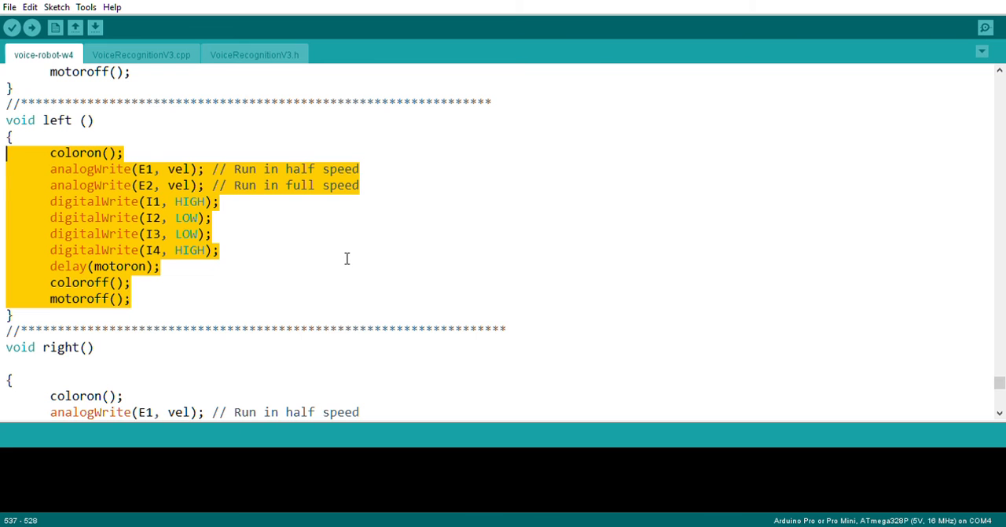
{"action": "scroll", "scroll_direction": "down", "scroll_amount": 3}
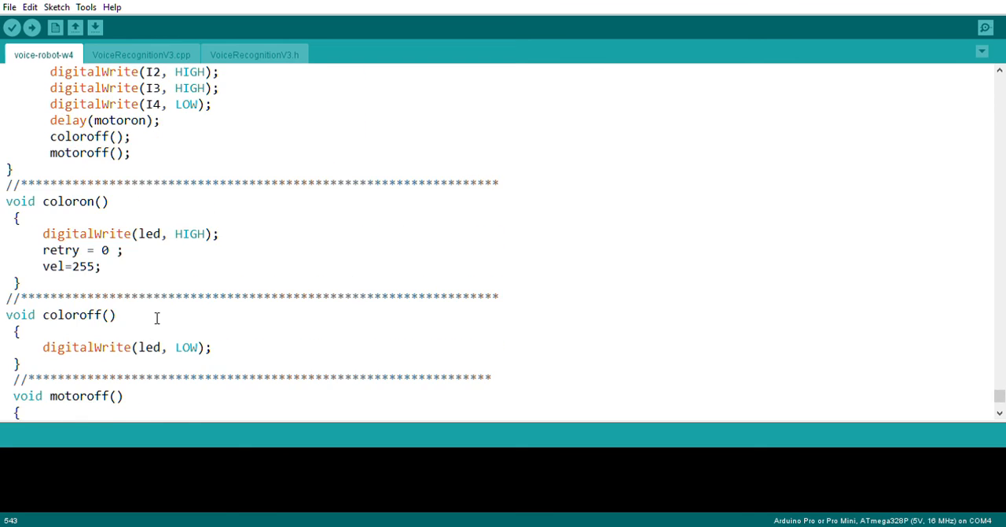
{"action": "scroll", "scroll_direction": "down", "scroll_amount": 3}
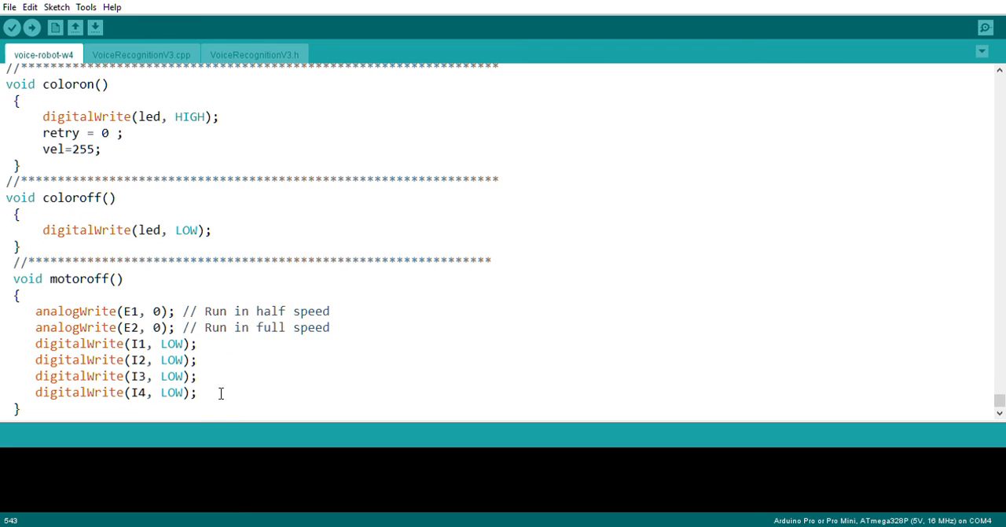
{"action": "scroll", "scroll_direction": "down", "scroll_amount": 3}
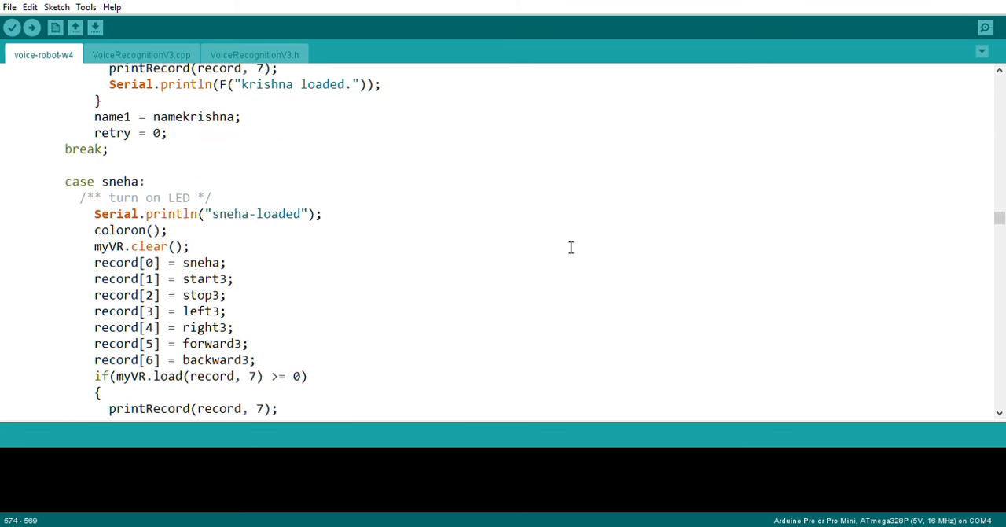
{"action": "scroll", "scroll_direction": "up", "scroll_amount": 3}
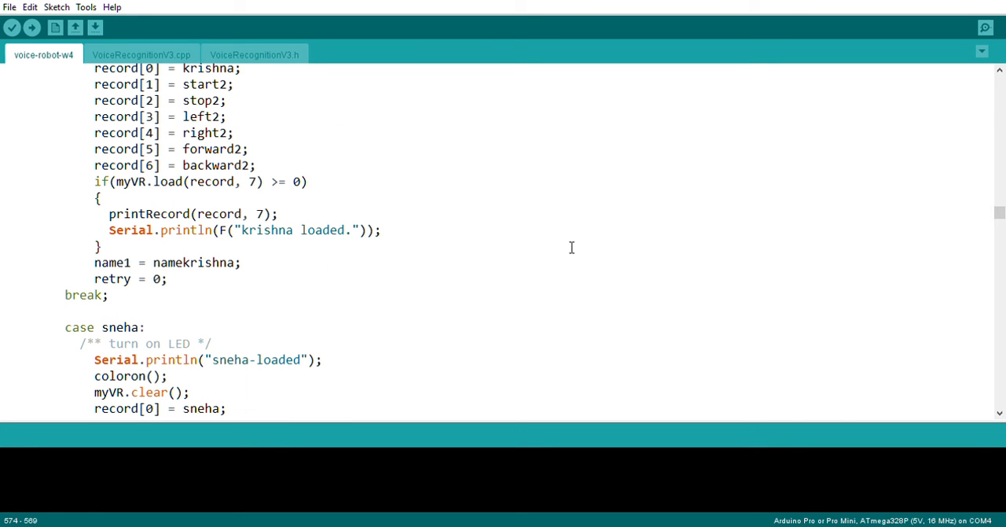
{"action": "mouse_move", "coordinate": [574, 245]}
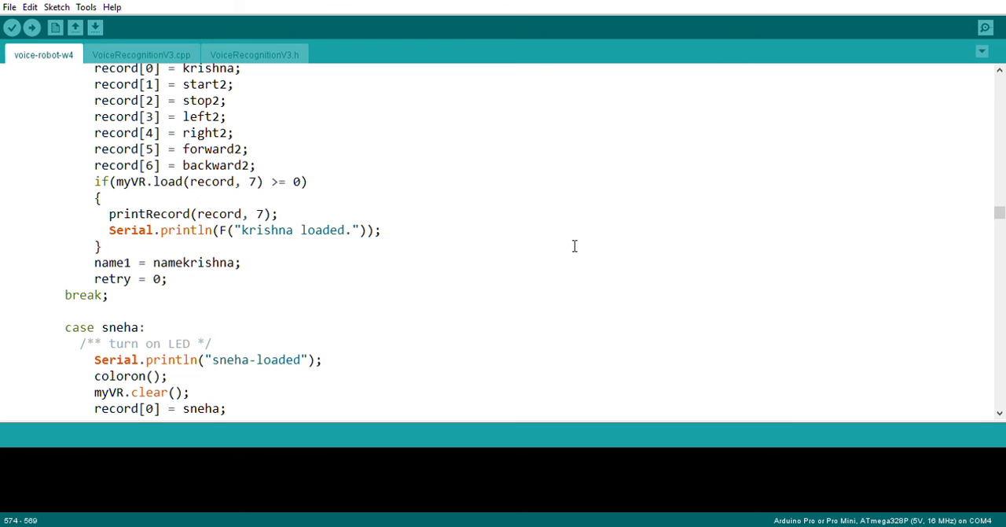
{"action": "mouse_move", "coordinate": [575, 244]}
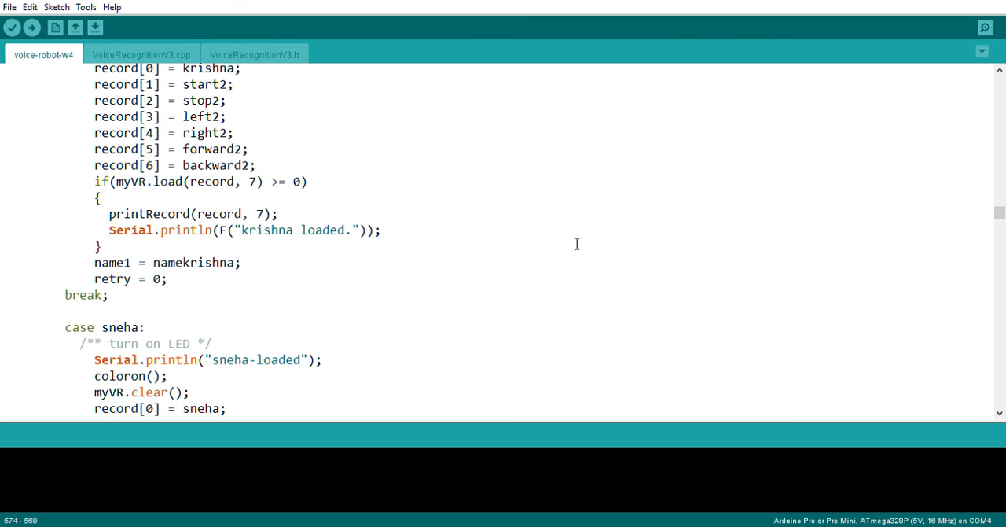
{"action": "mouse_move", "coordinate": [751, 195]}
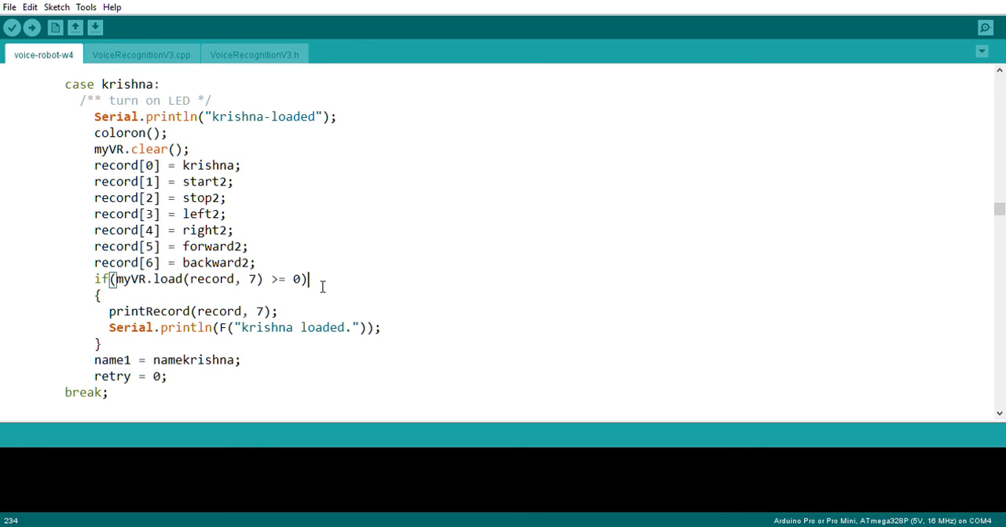
{"action": "mouse_move", "coordinate": [24, 92]}
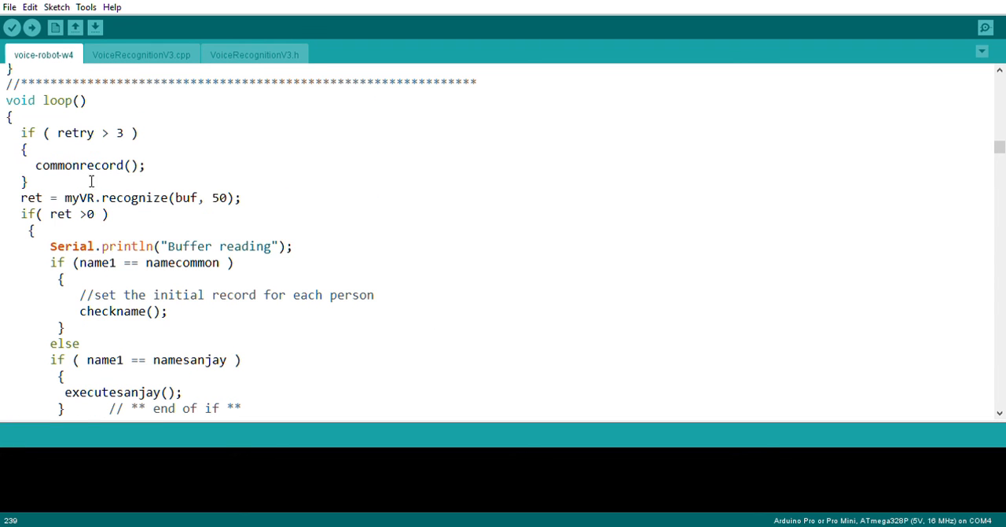
{"action": "triple_click", "coordinate": [86, 165]}
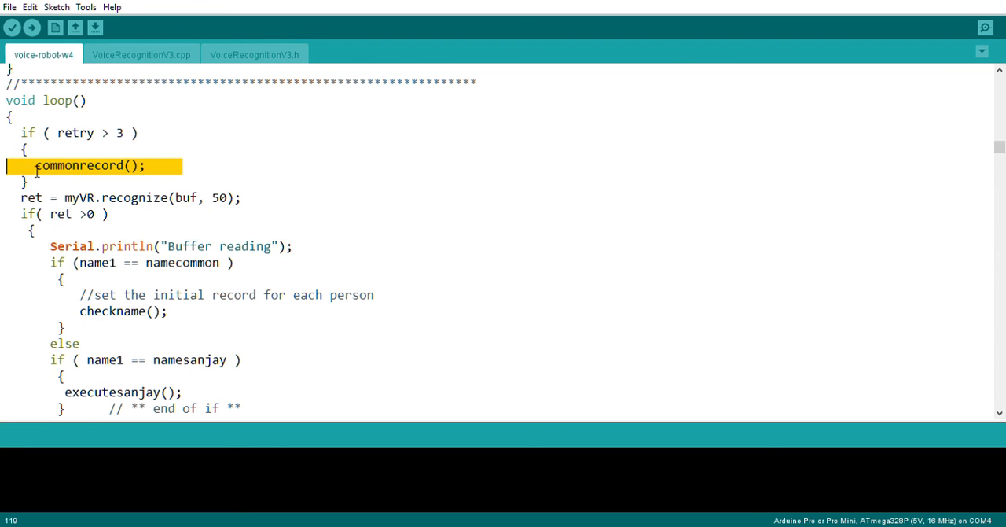
{"action": "left_click", "coordinate": [275, 182]}
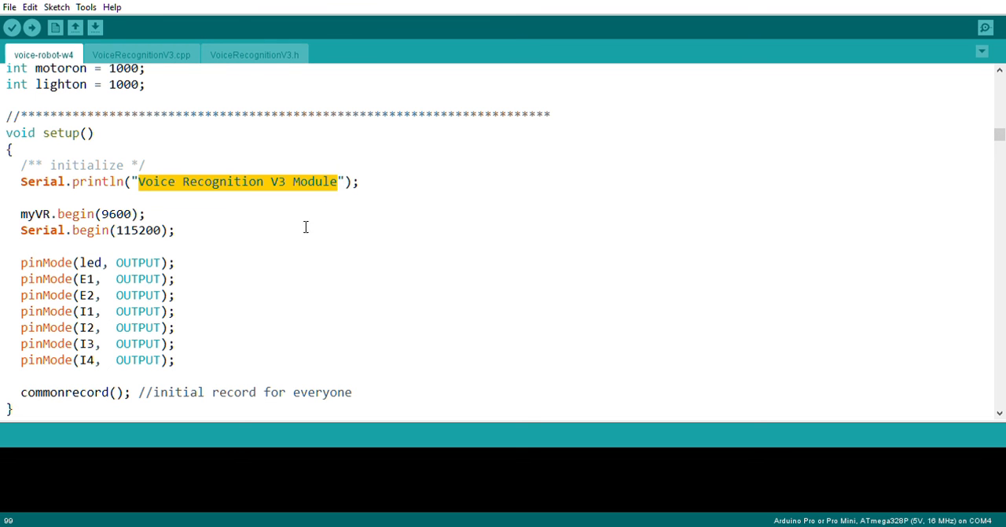
{"action": "scroll", "scroll_direction": "down", "scroll_amount": 3}
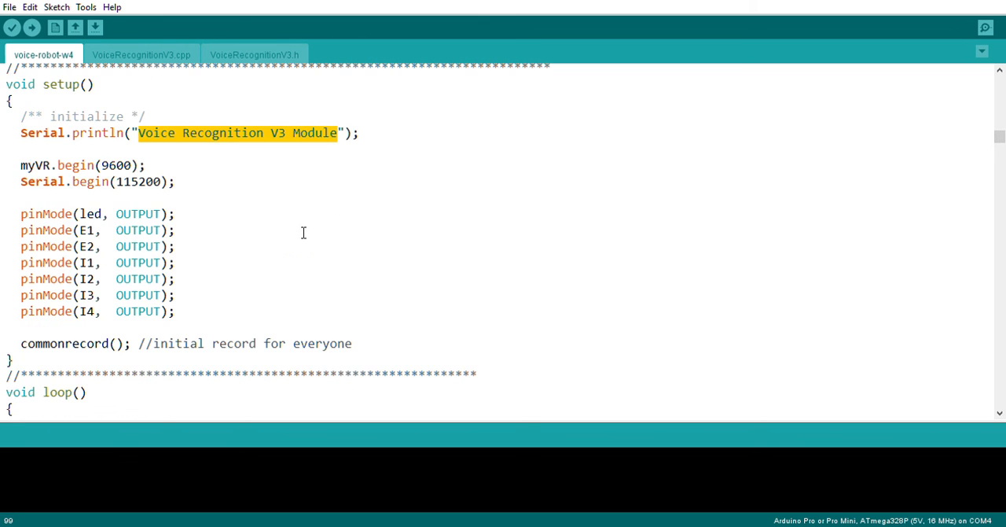
{"action": "scroll", "scroll_direction": "down", "scroll_amount": 3}
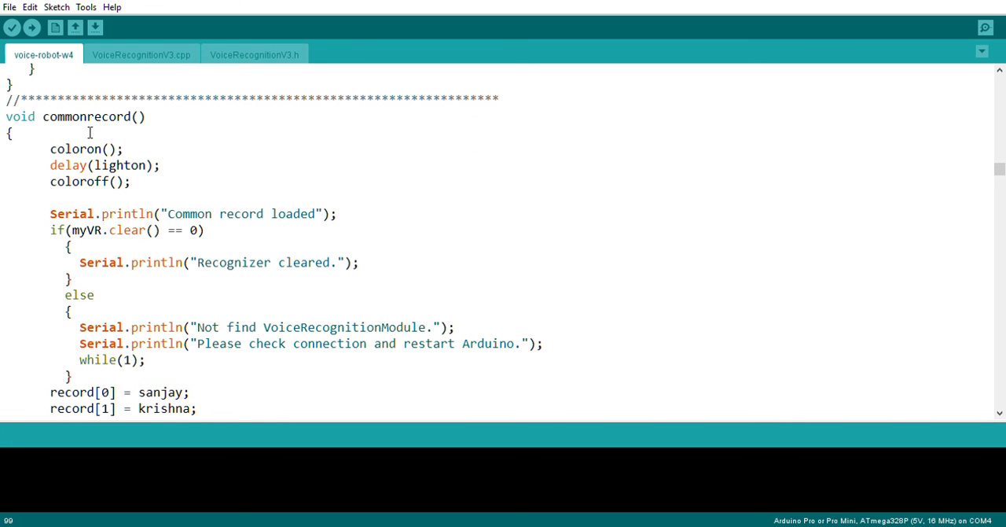
{"action": "left_click_drag", "start_coordinate": [6, 116], "coordinate": [93, 116]}
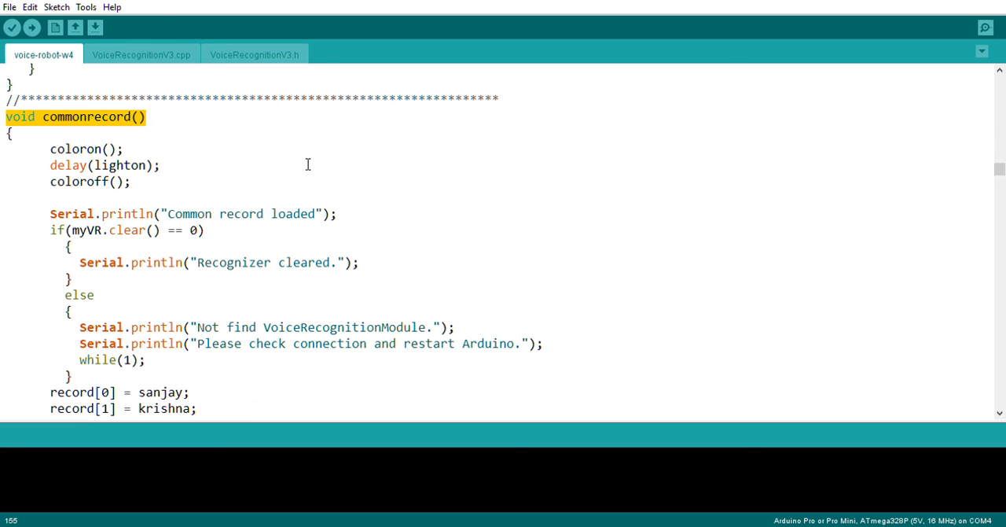
{"action": "mouse_move", "coordinate": [301, 168]}
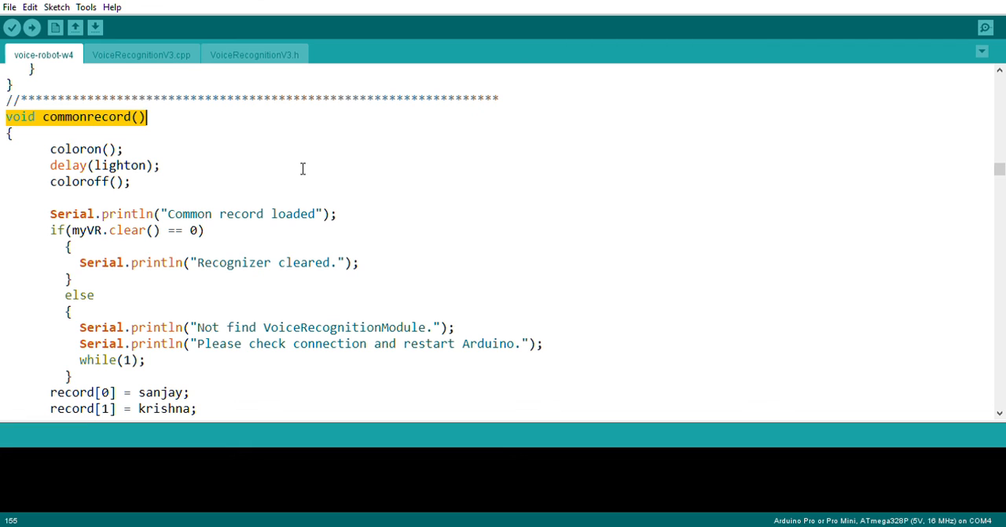
{"action": "mouse_move", "coordinate": [544, 205]}
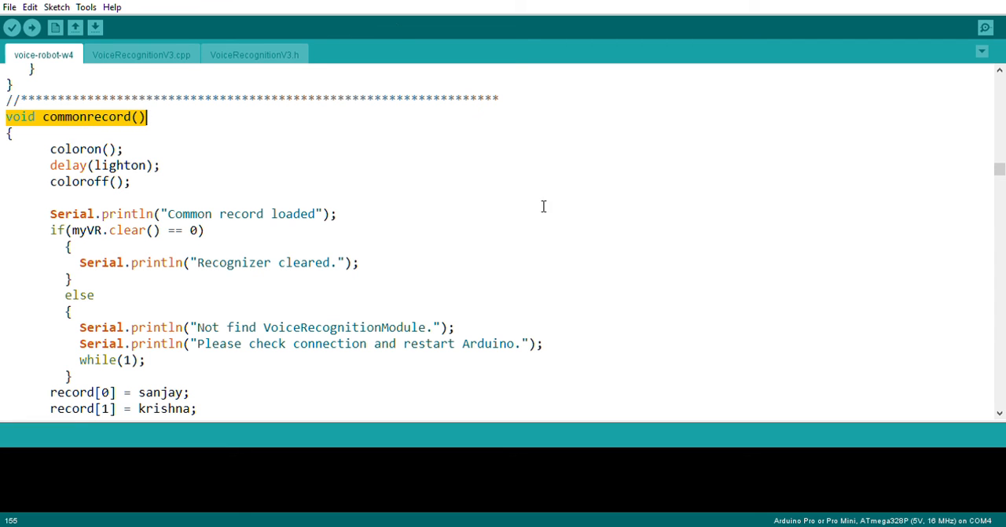